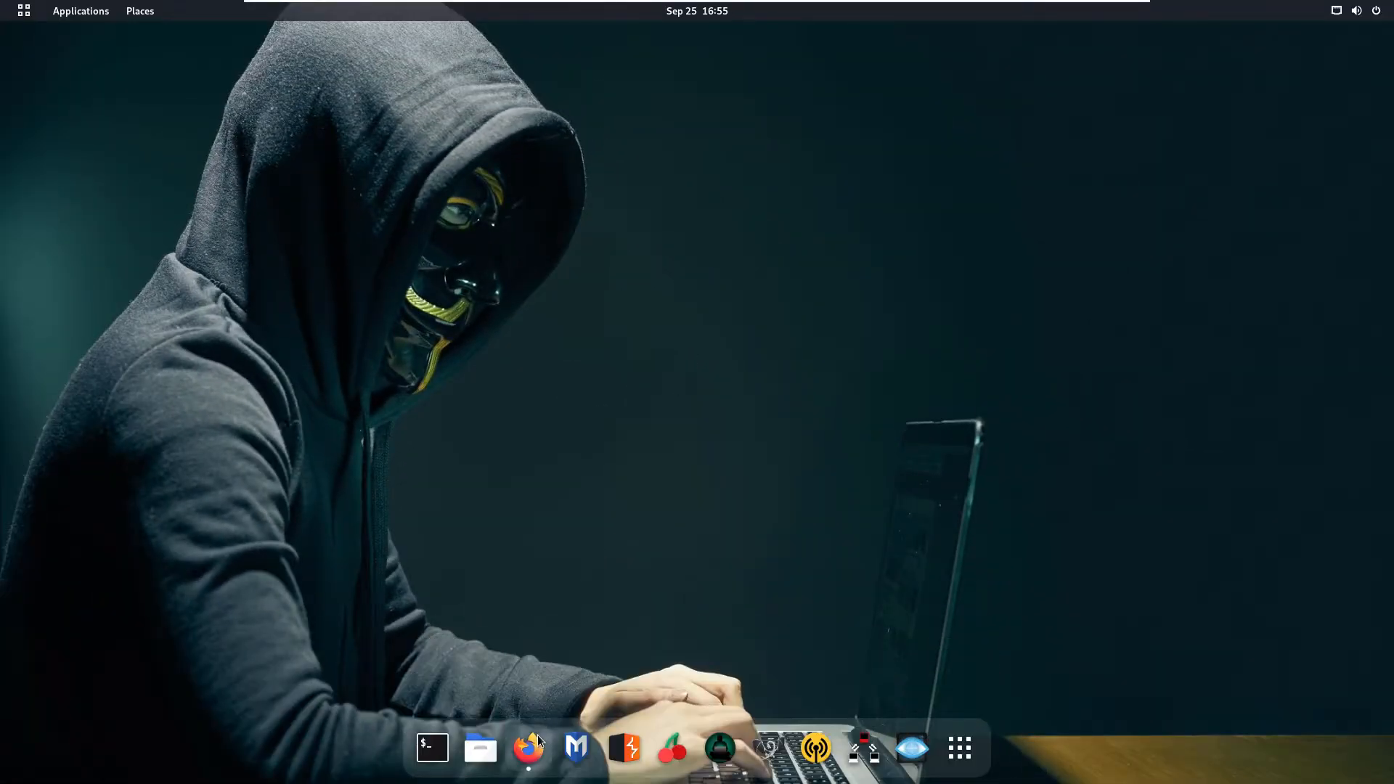
- Launch Firefox and search Google for 'thefatrat'
click(527, 749)
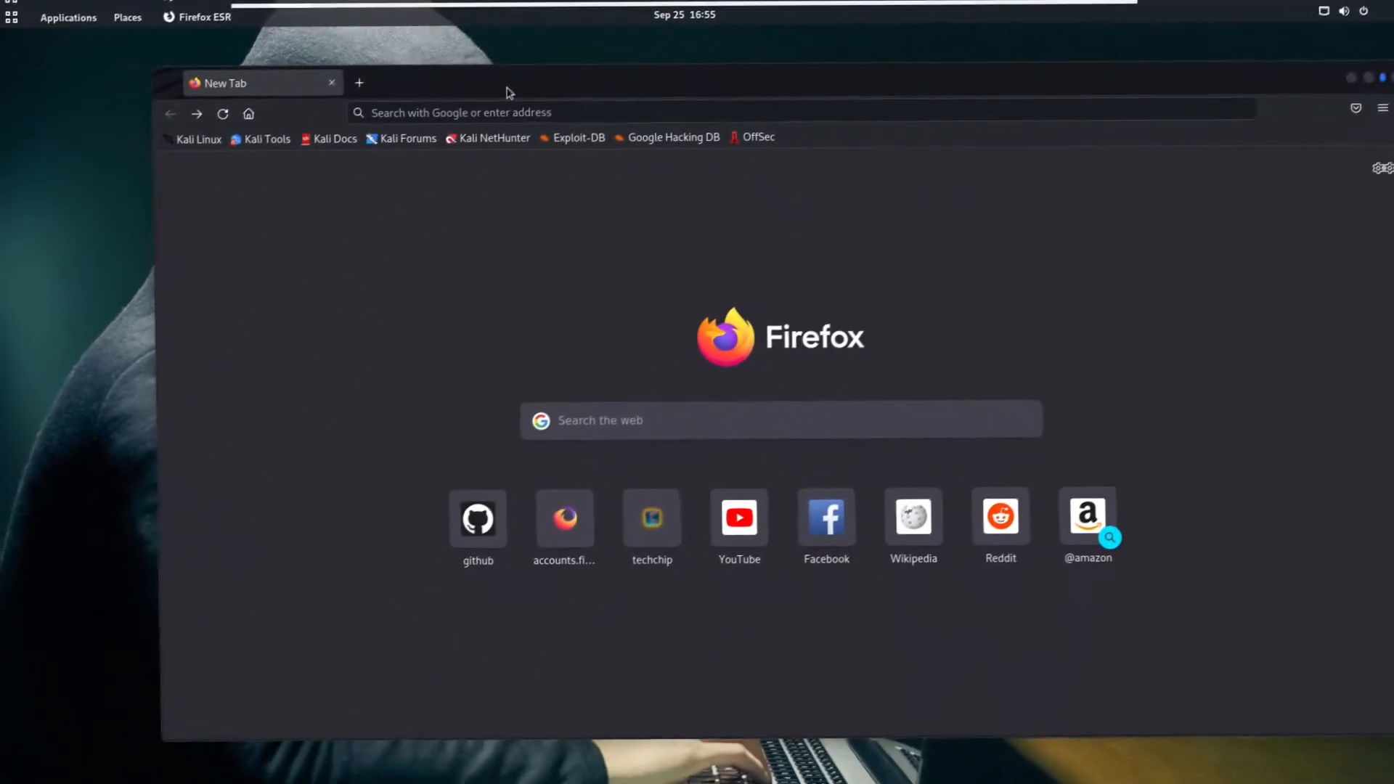
click(489, 112)
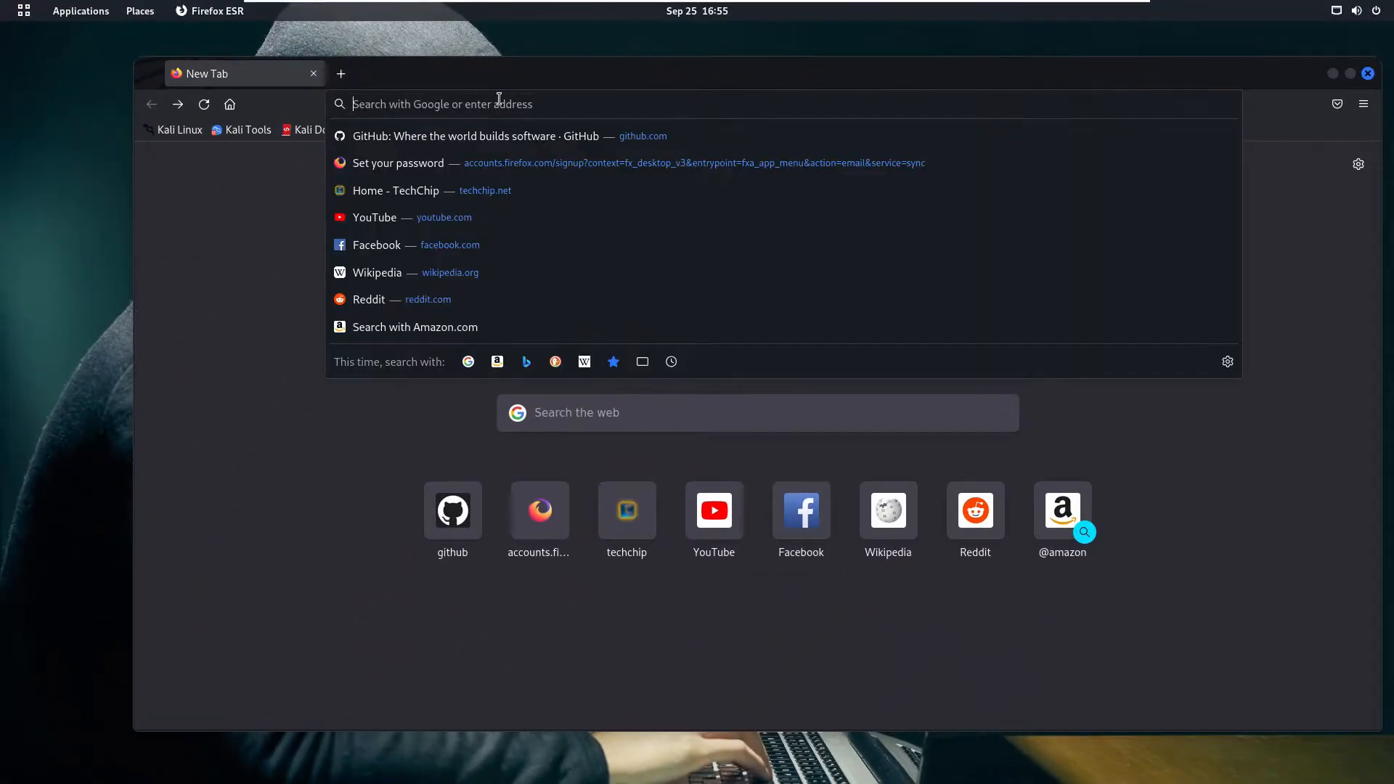
text(thefatrat)
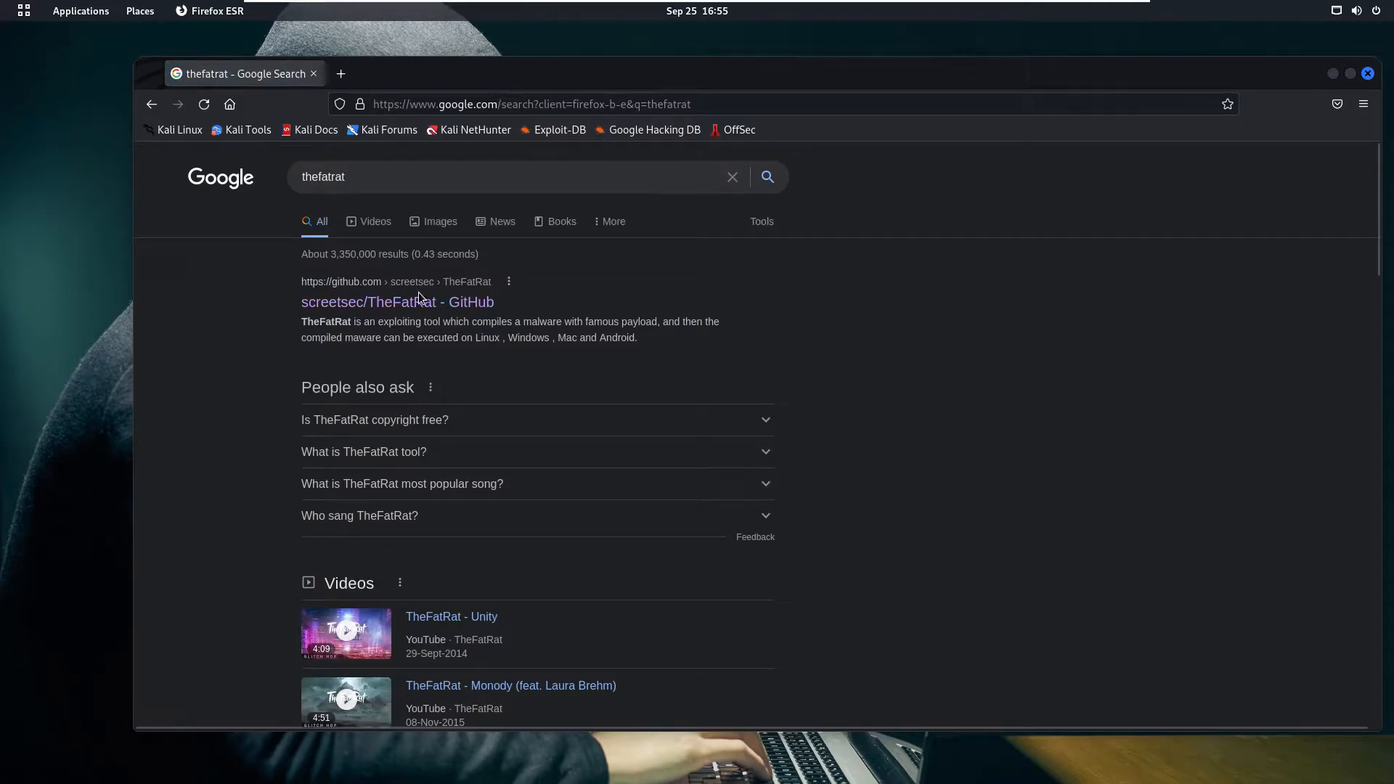
- Open the 'screetsec/TheFatRat - GitHub' search result
click(367, 302)
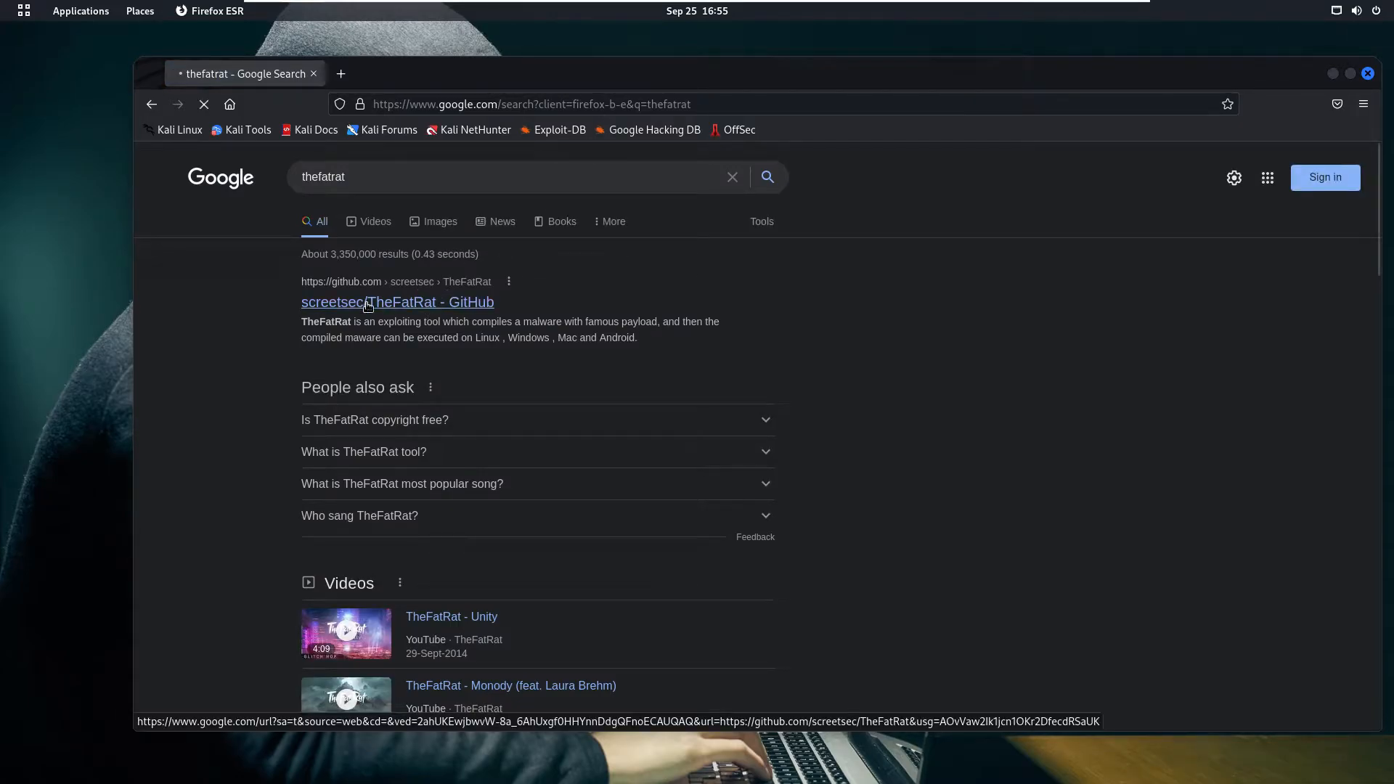
click(397, 302)
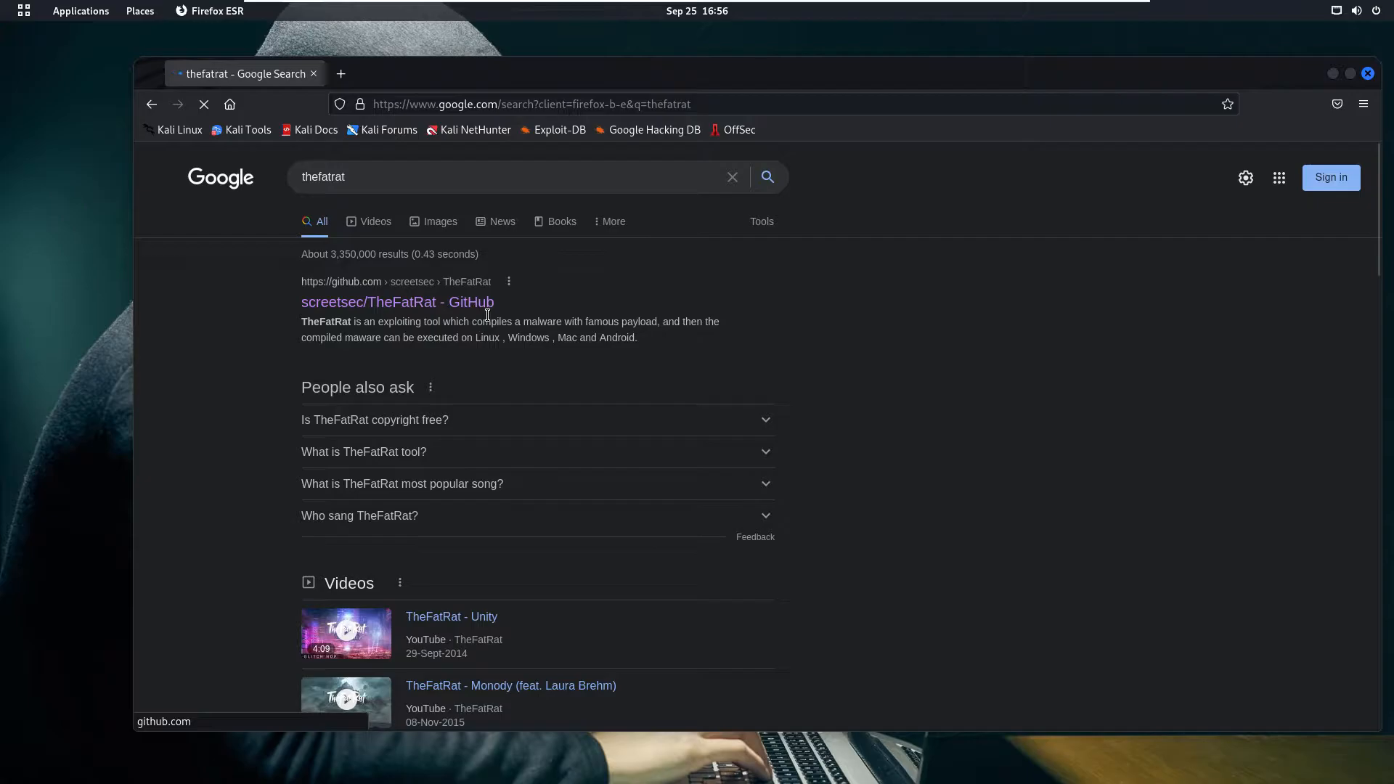
click(397, 302)
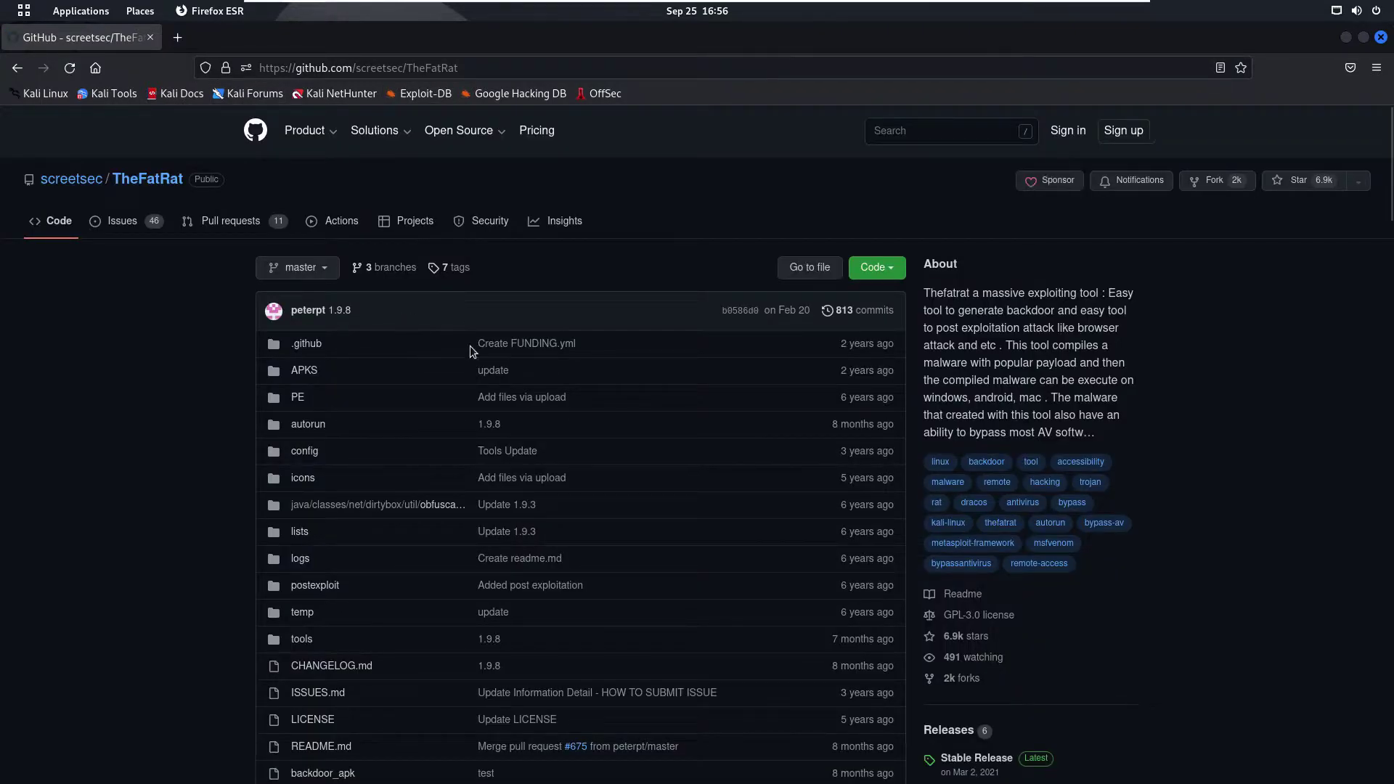
- Scroll the TheFatRat README down to its Features and Installation sections
scroll(down, 3)
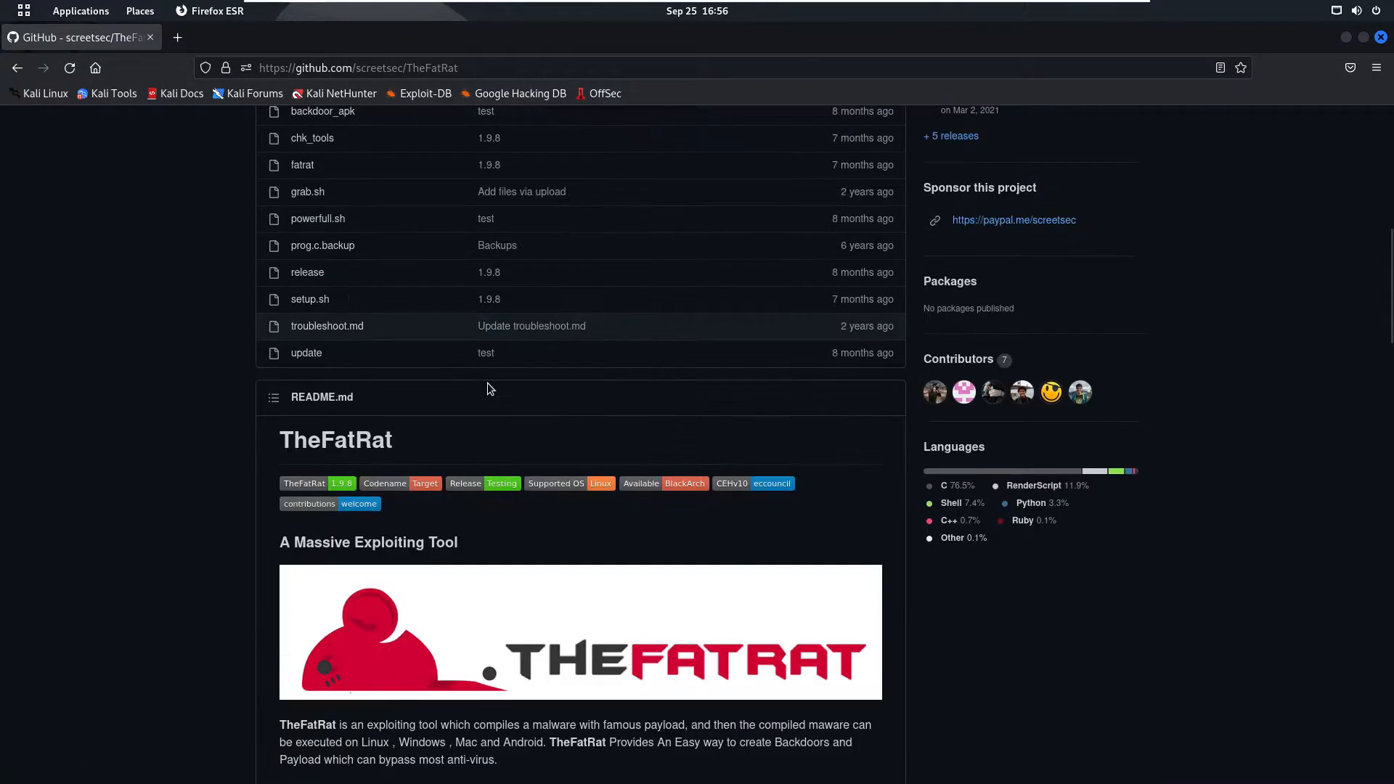
scroll(down, 3)
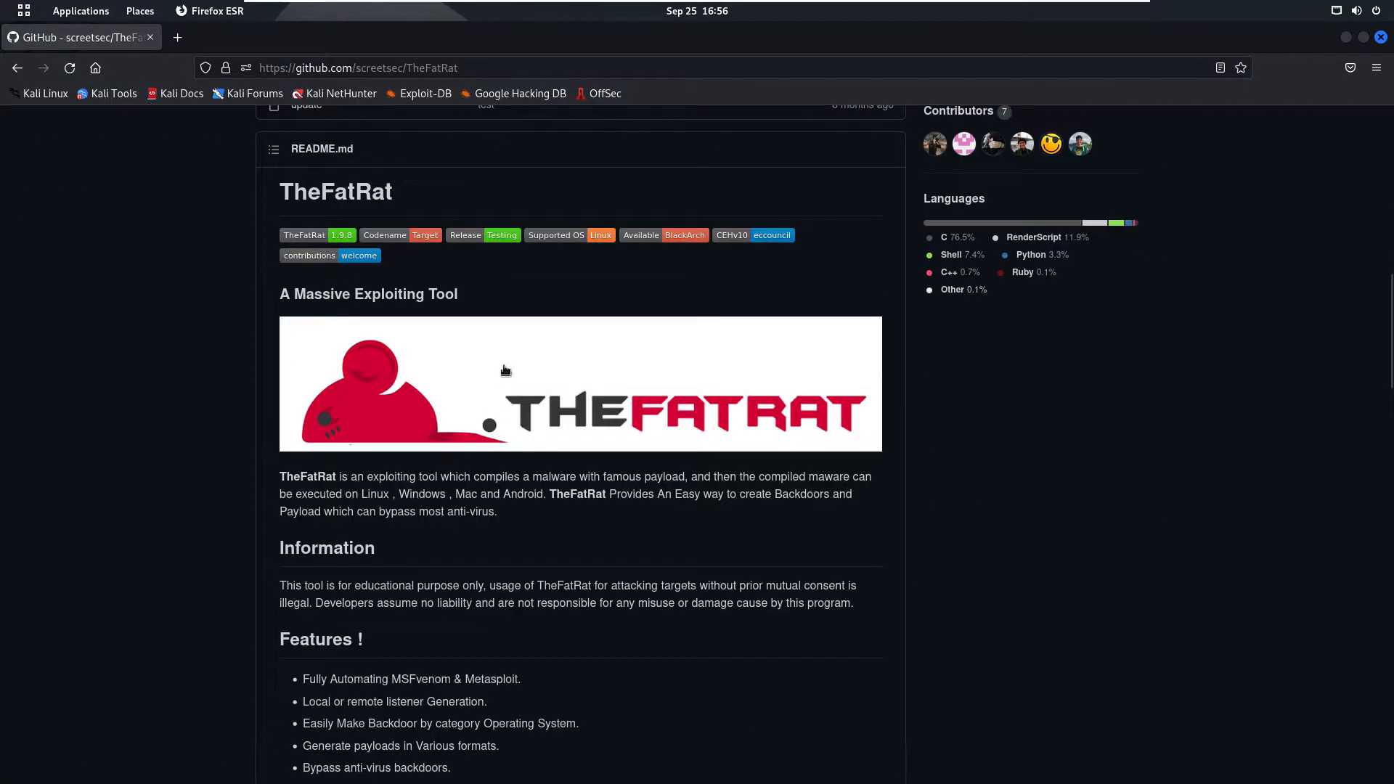
mouse_move(657, 428)
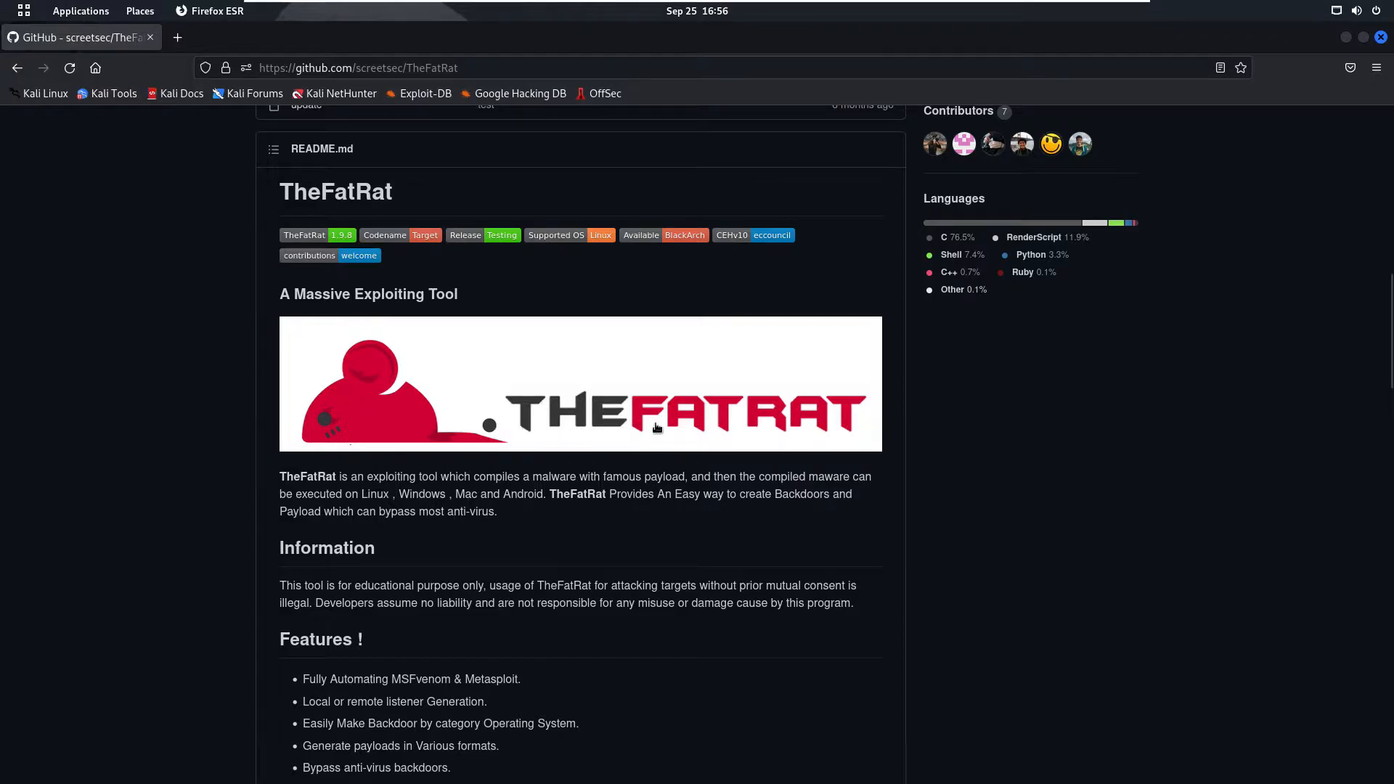
scroll(down, 3)
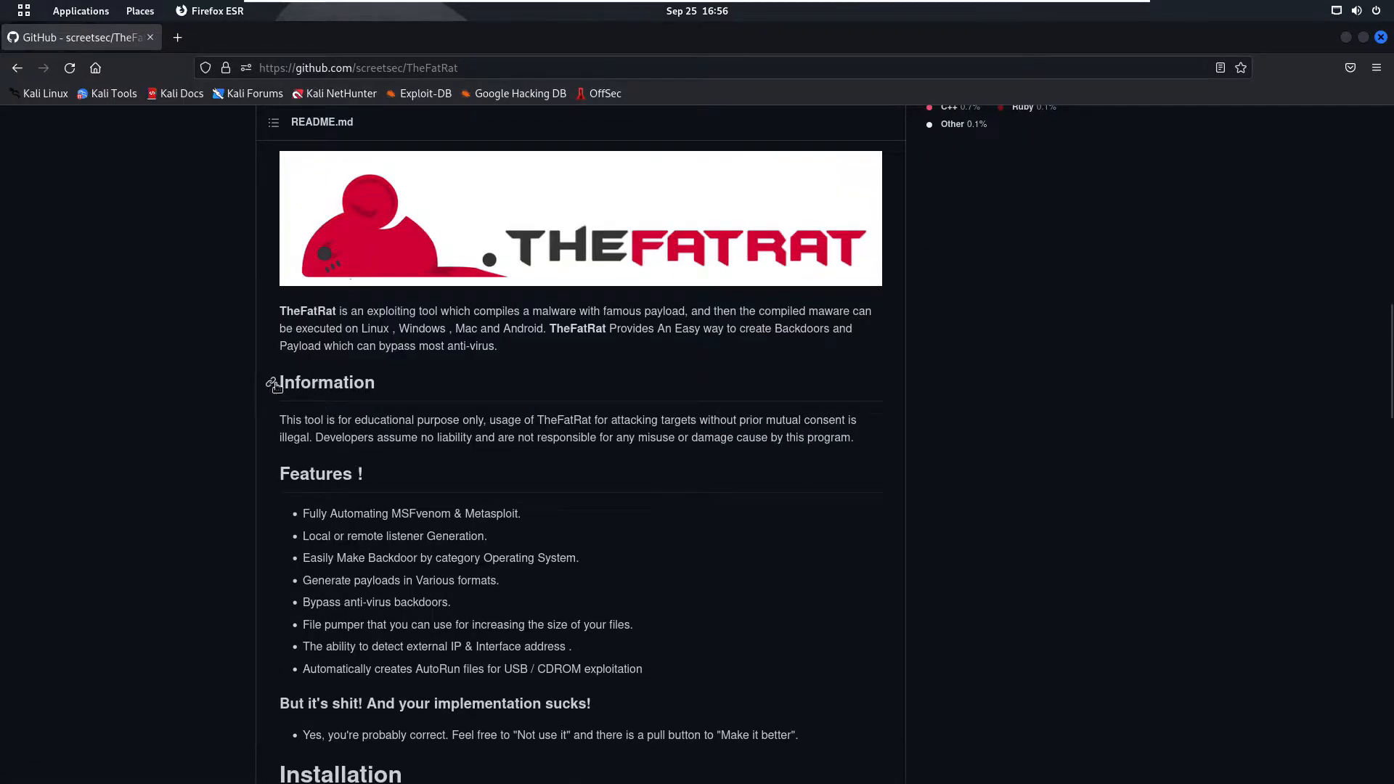
mouse_move(394, 390)
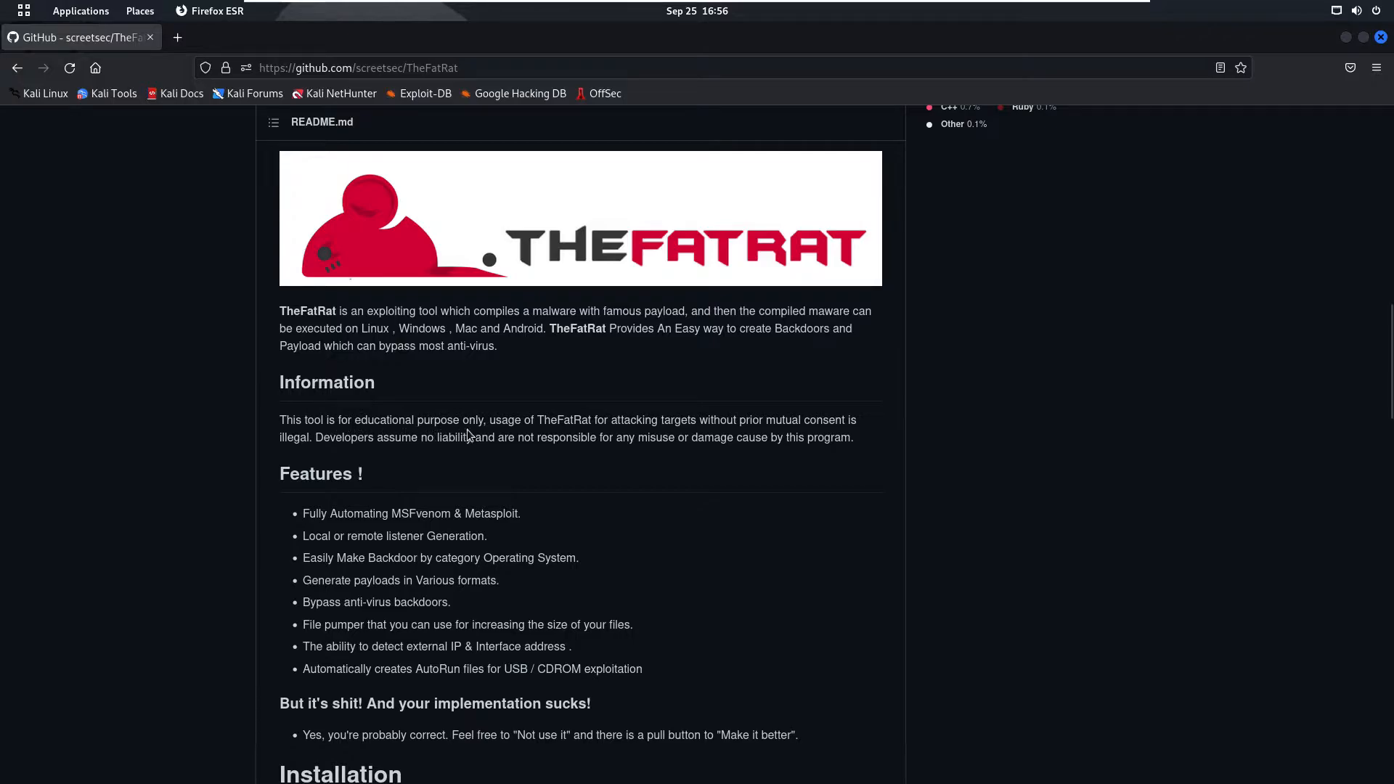
mouse_move(669, 434)
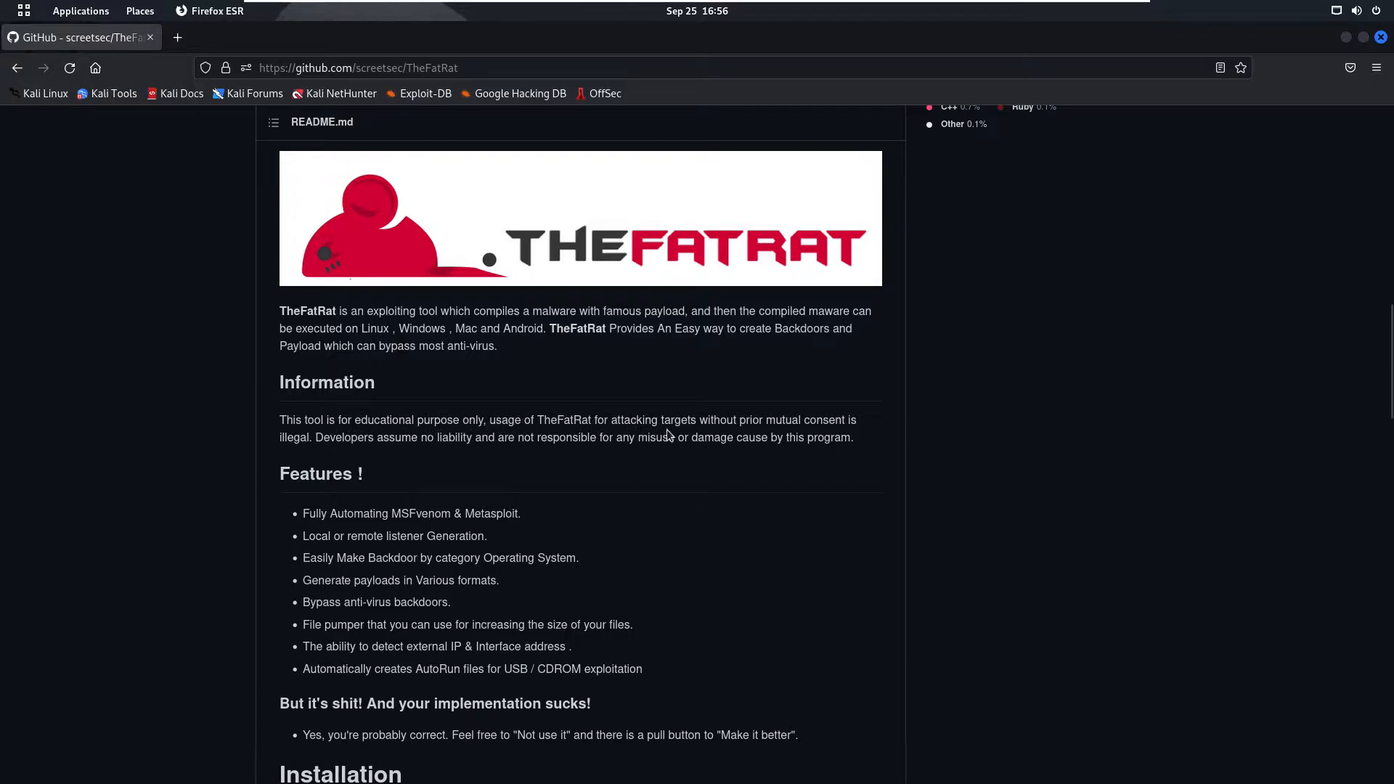
mouse_move(826, 425)
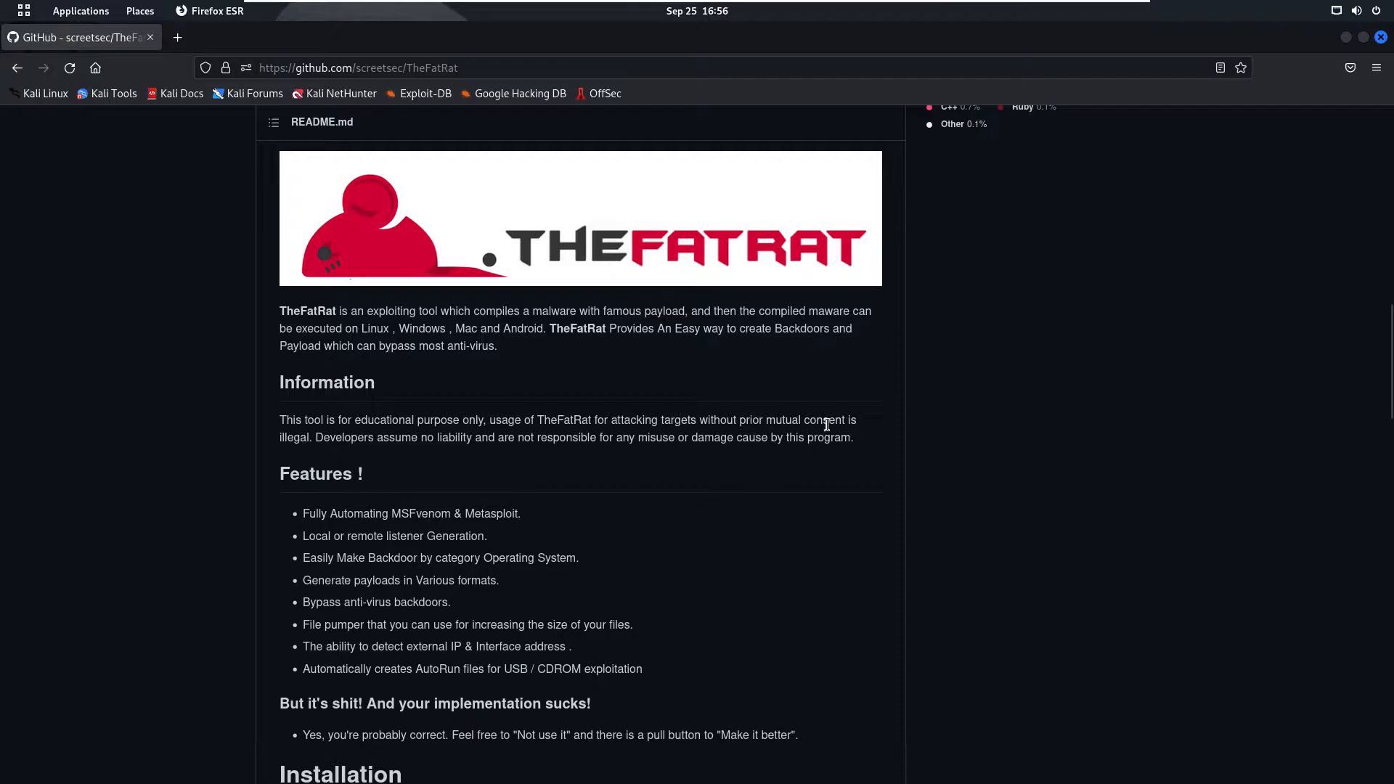
mouse_move(397, 457)
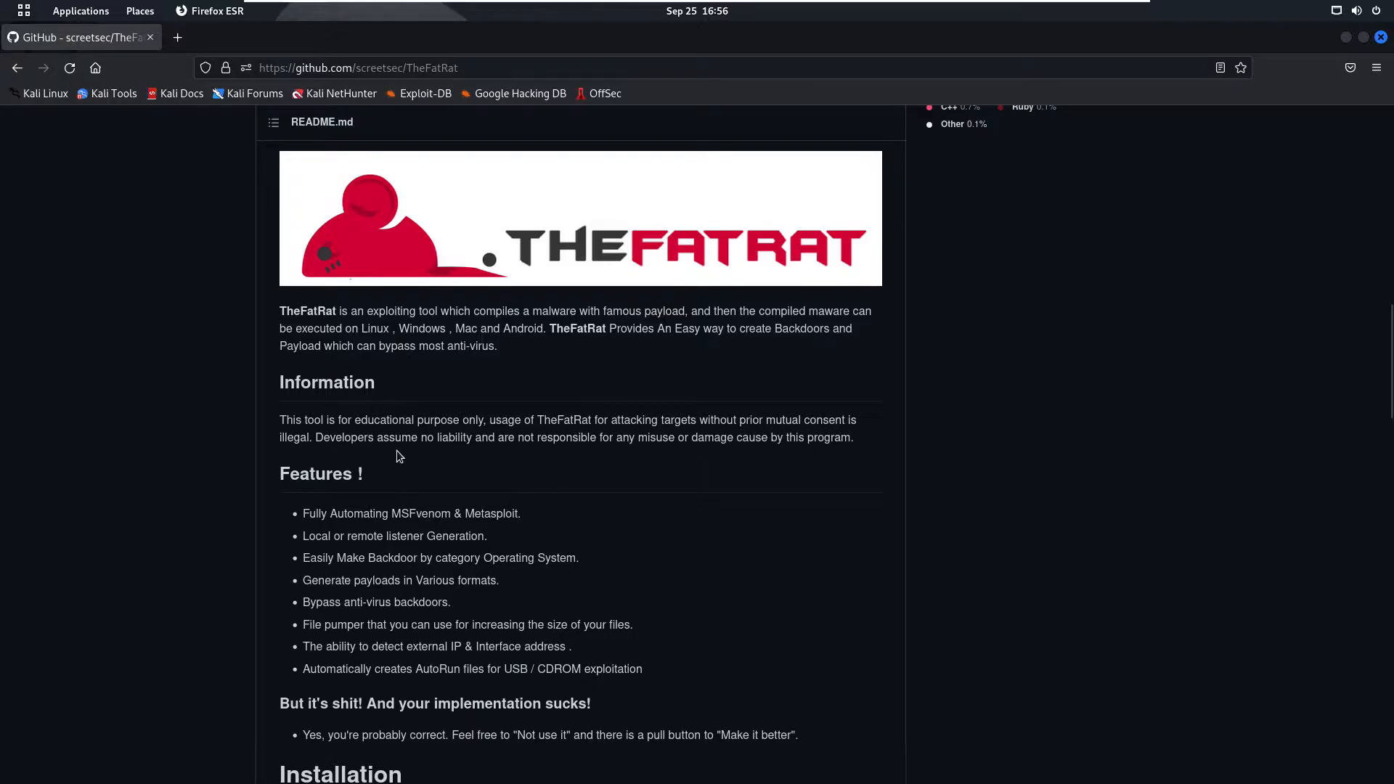
scroll(down, 3)
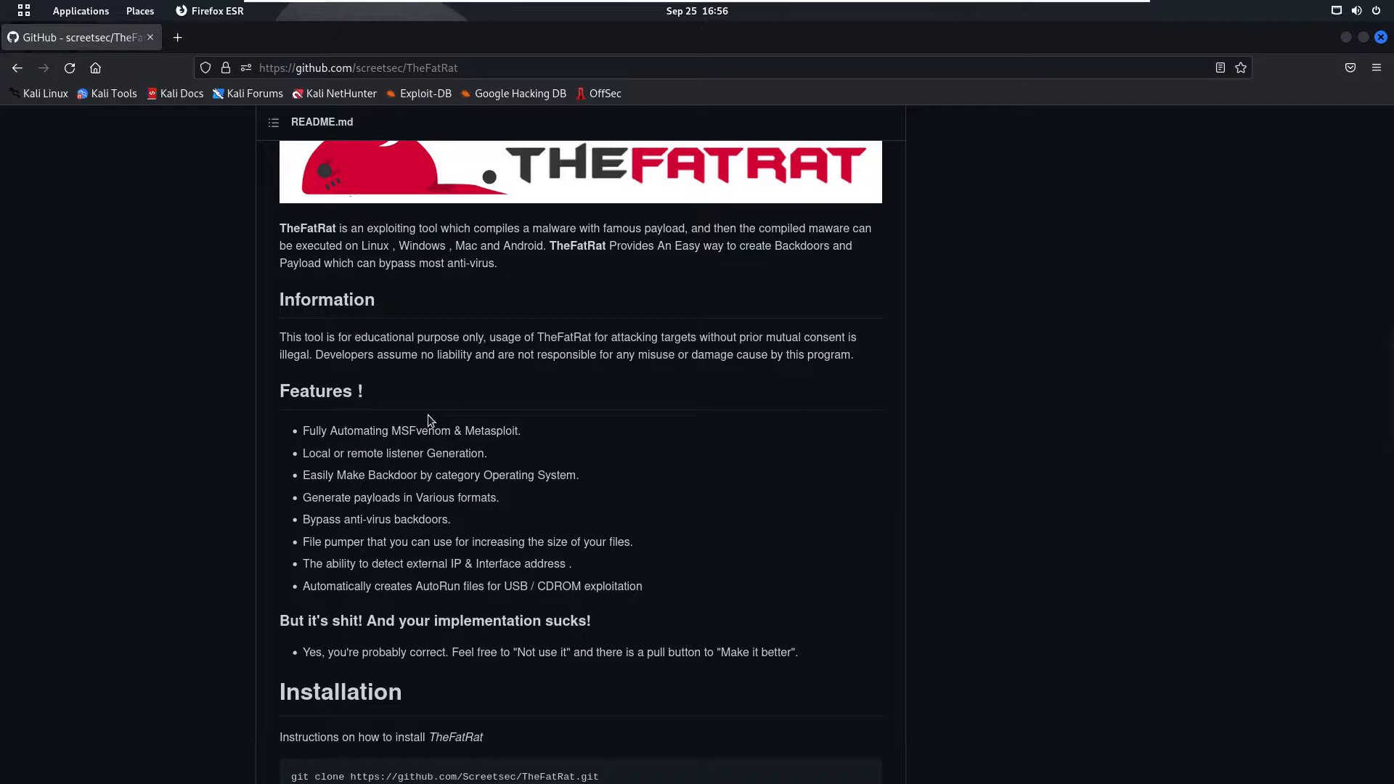
mouse_move(529, 397)
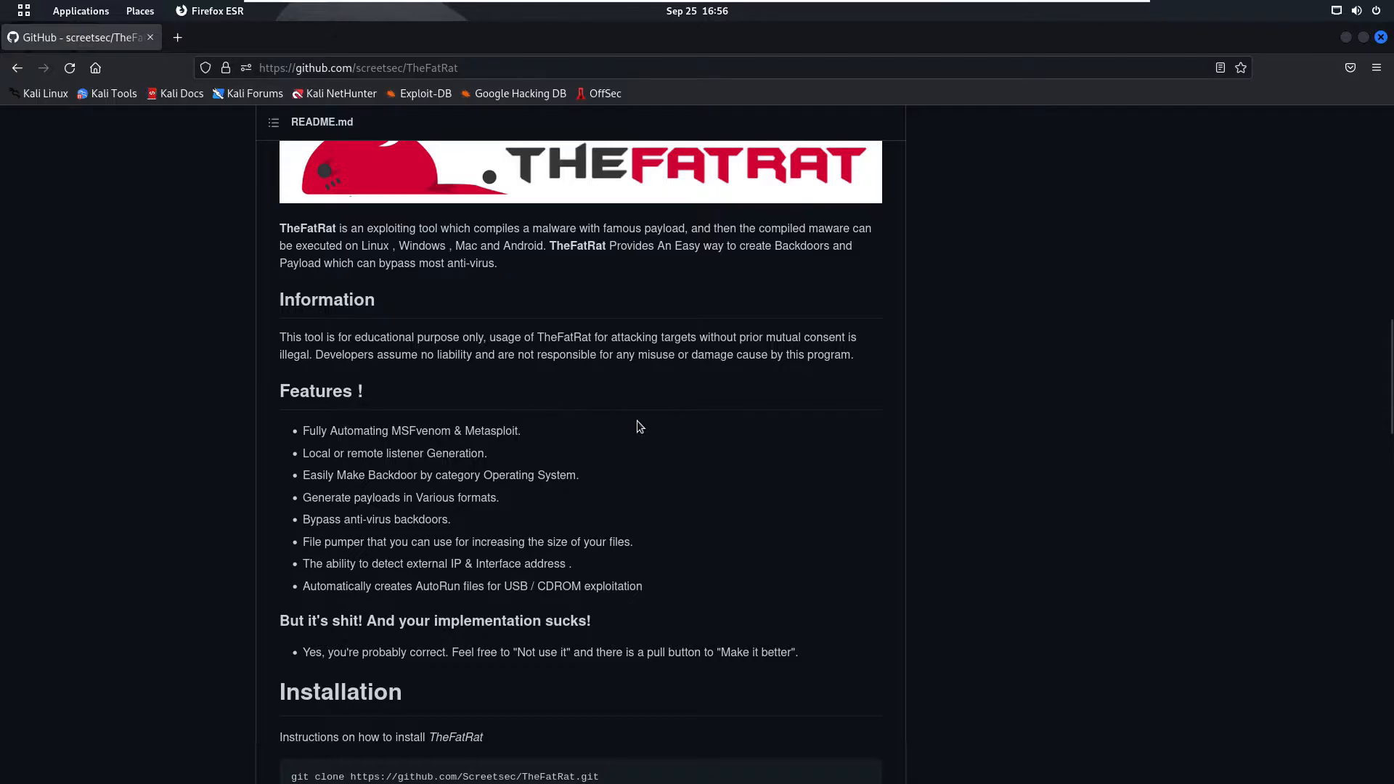
scroll(down, 3)
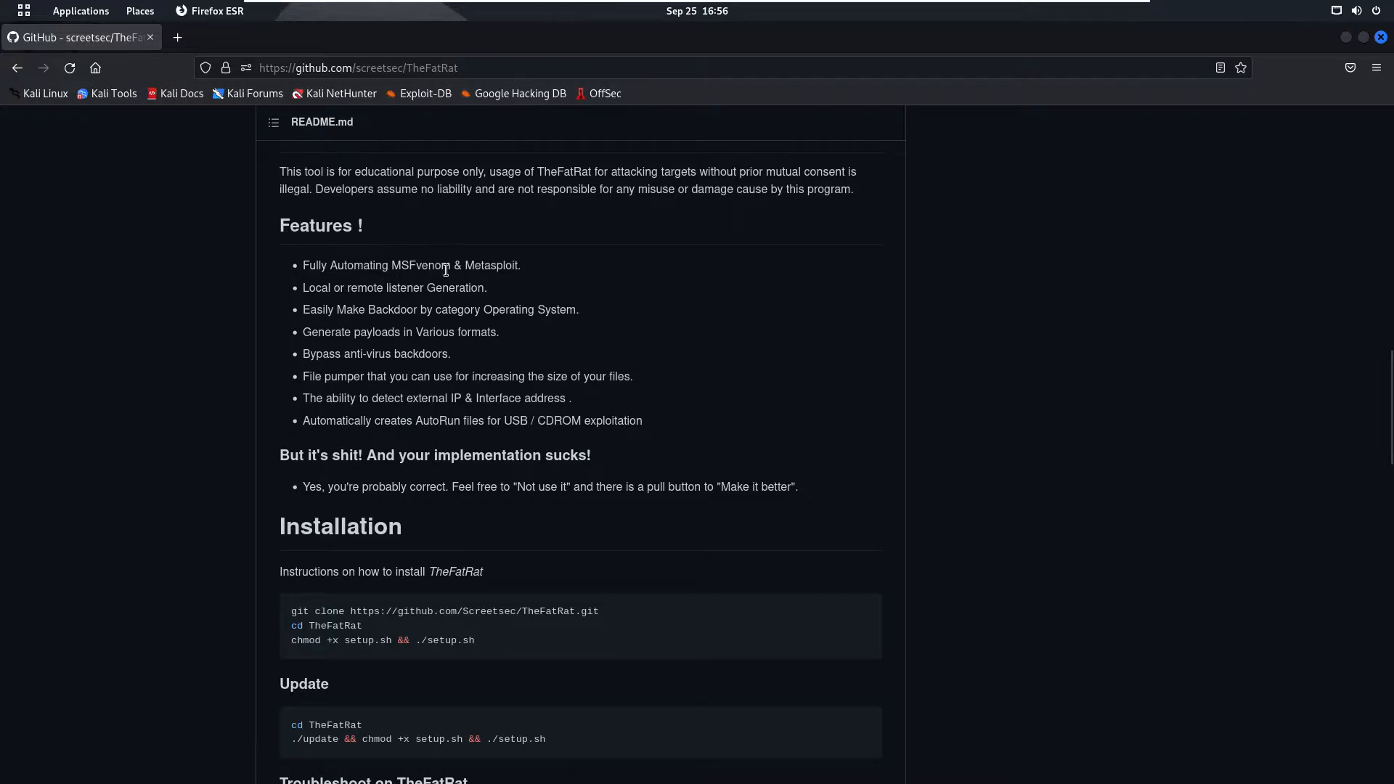
mouse_move(585, 294)
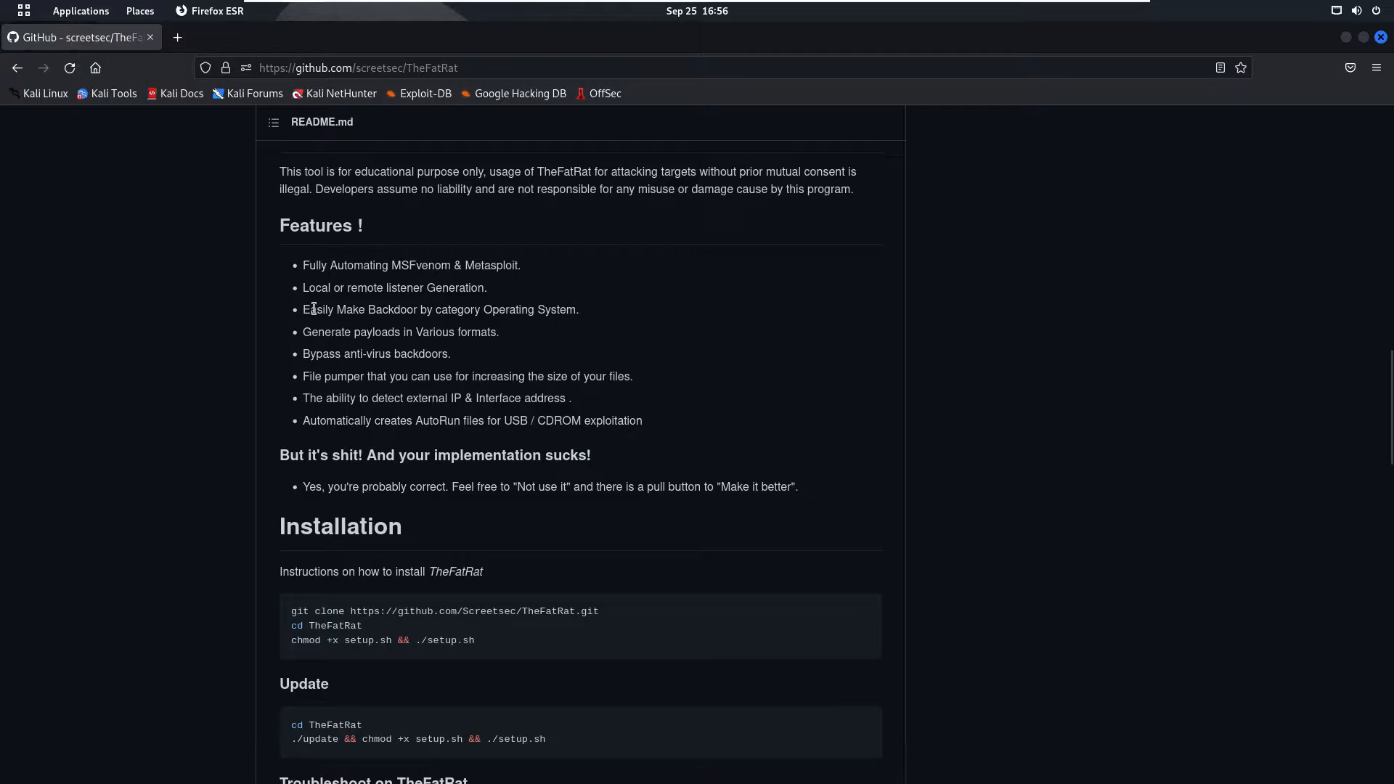
- Highlight the 'Easily Make Backdoor', 'Generate payloads' and 'File pumper' feature lines
drag(316, 309, 458, 309)
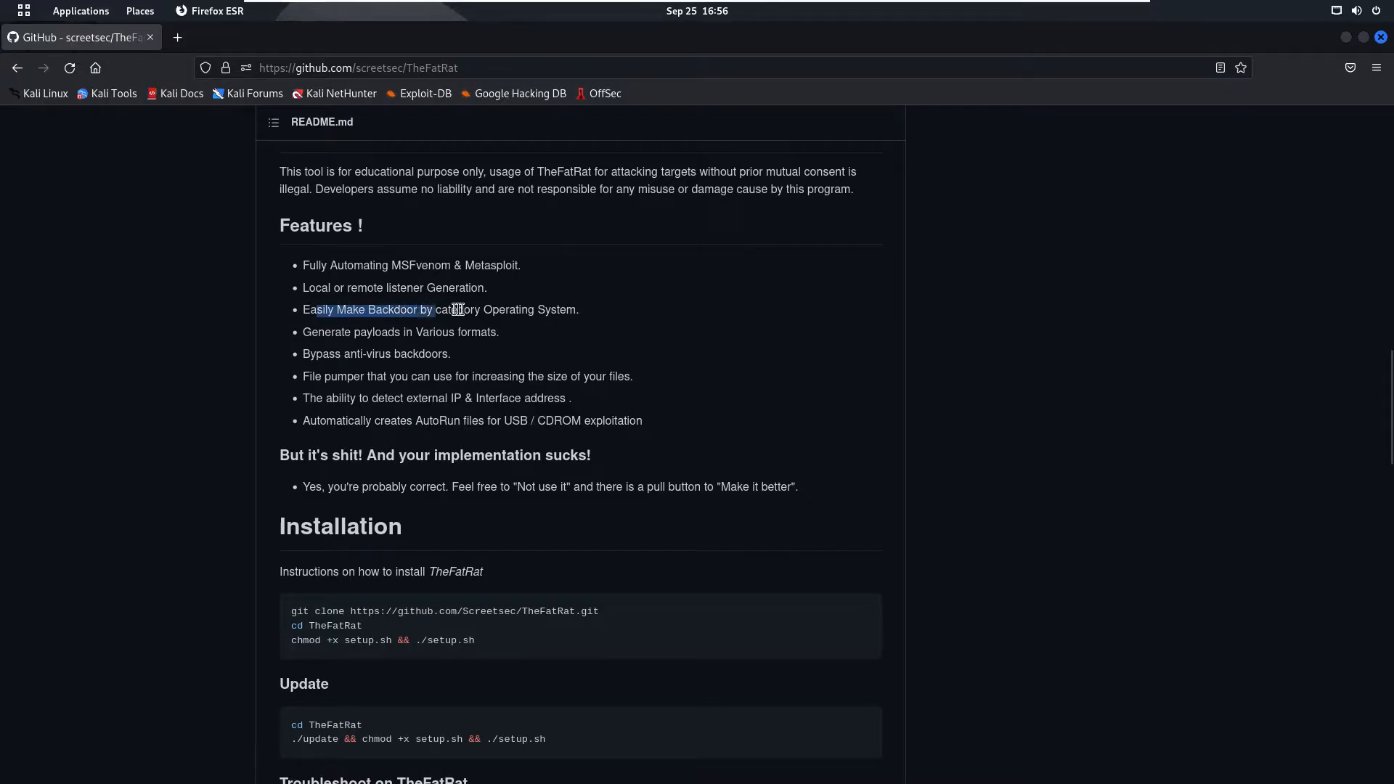
drag(436, 309, 551, 309)
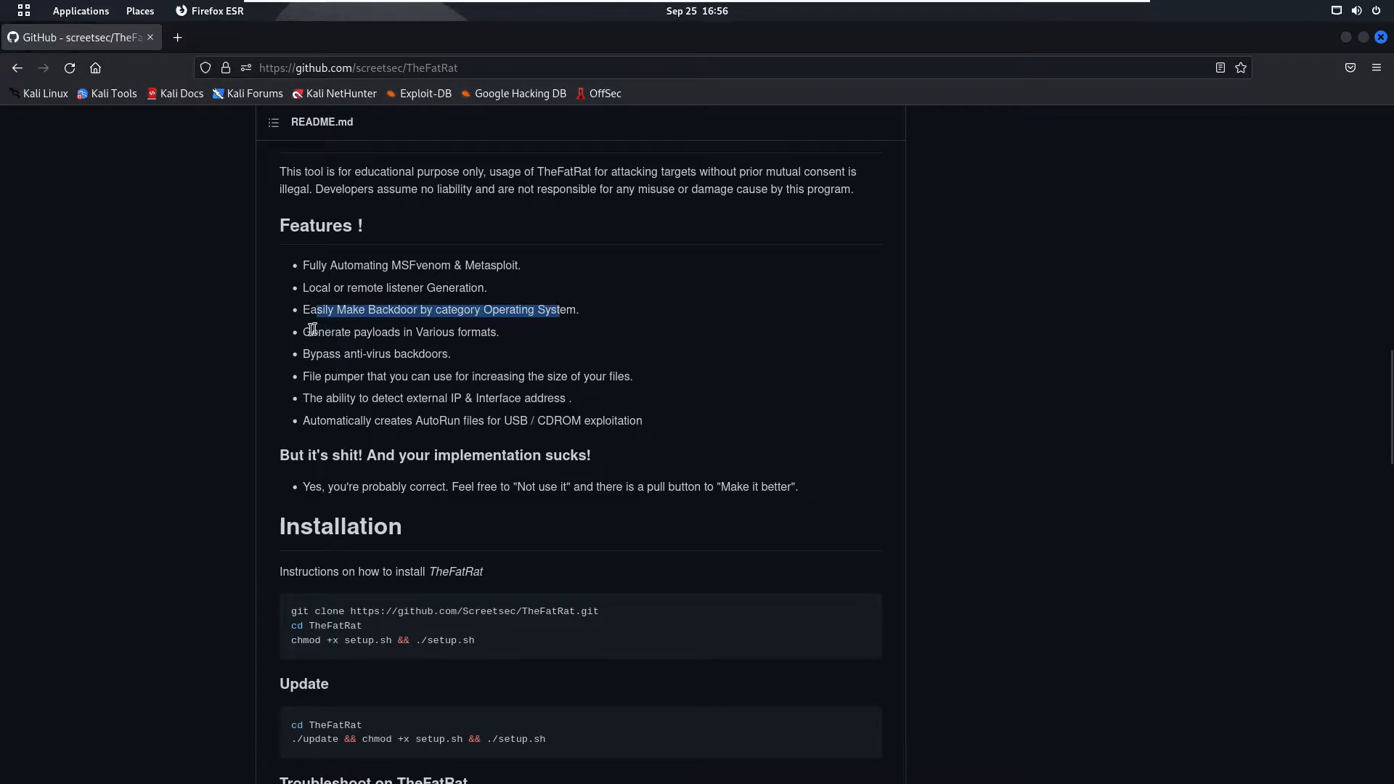
drag(303, 332, 454, 332)
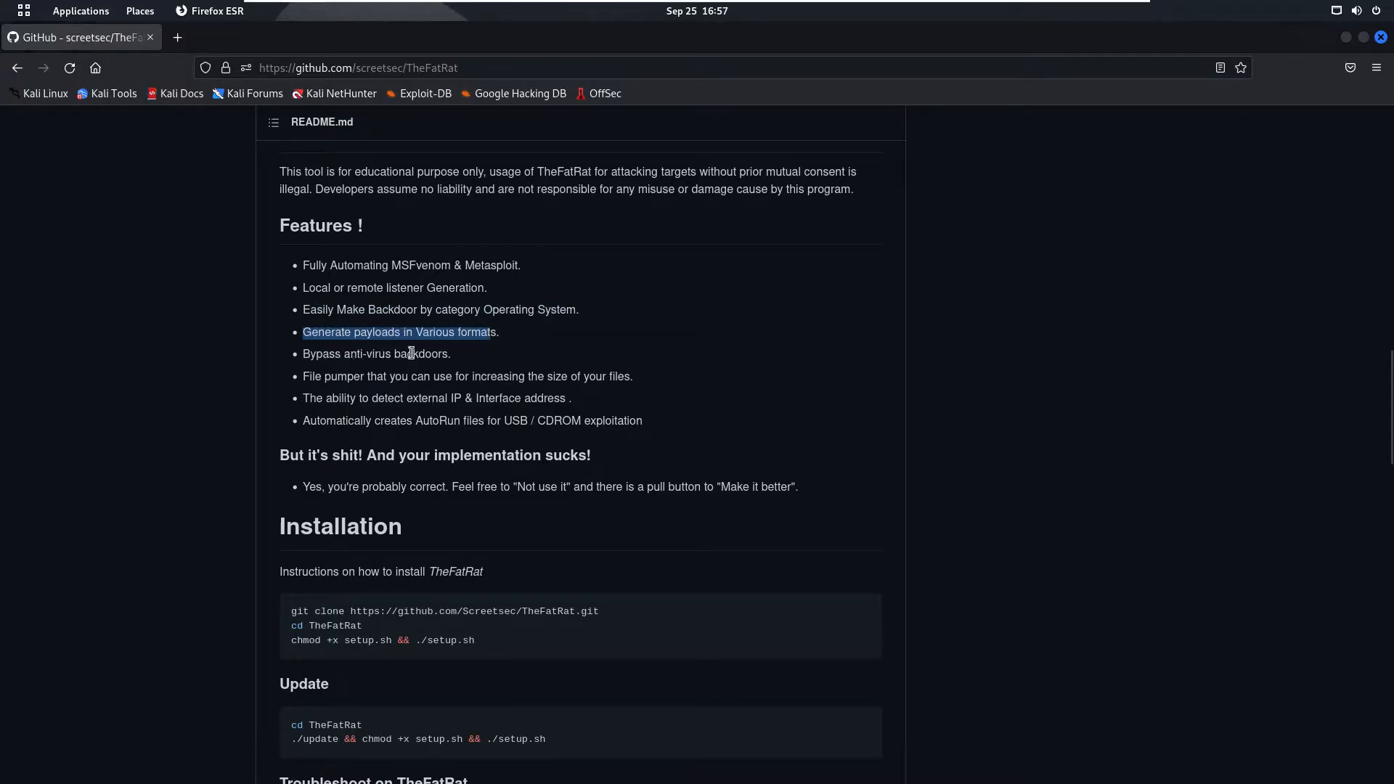
mouse_move(443, 354)
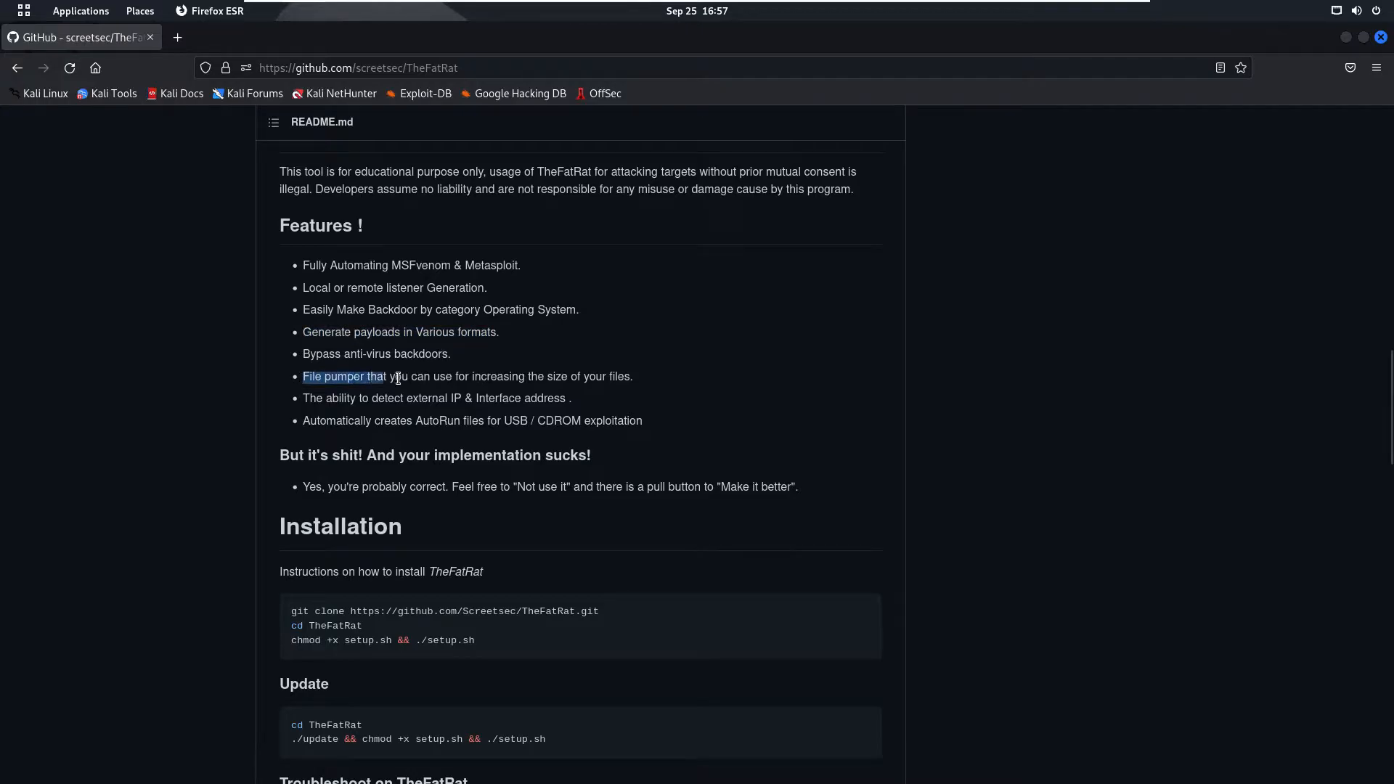
drag(304, 376, 544, 376)
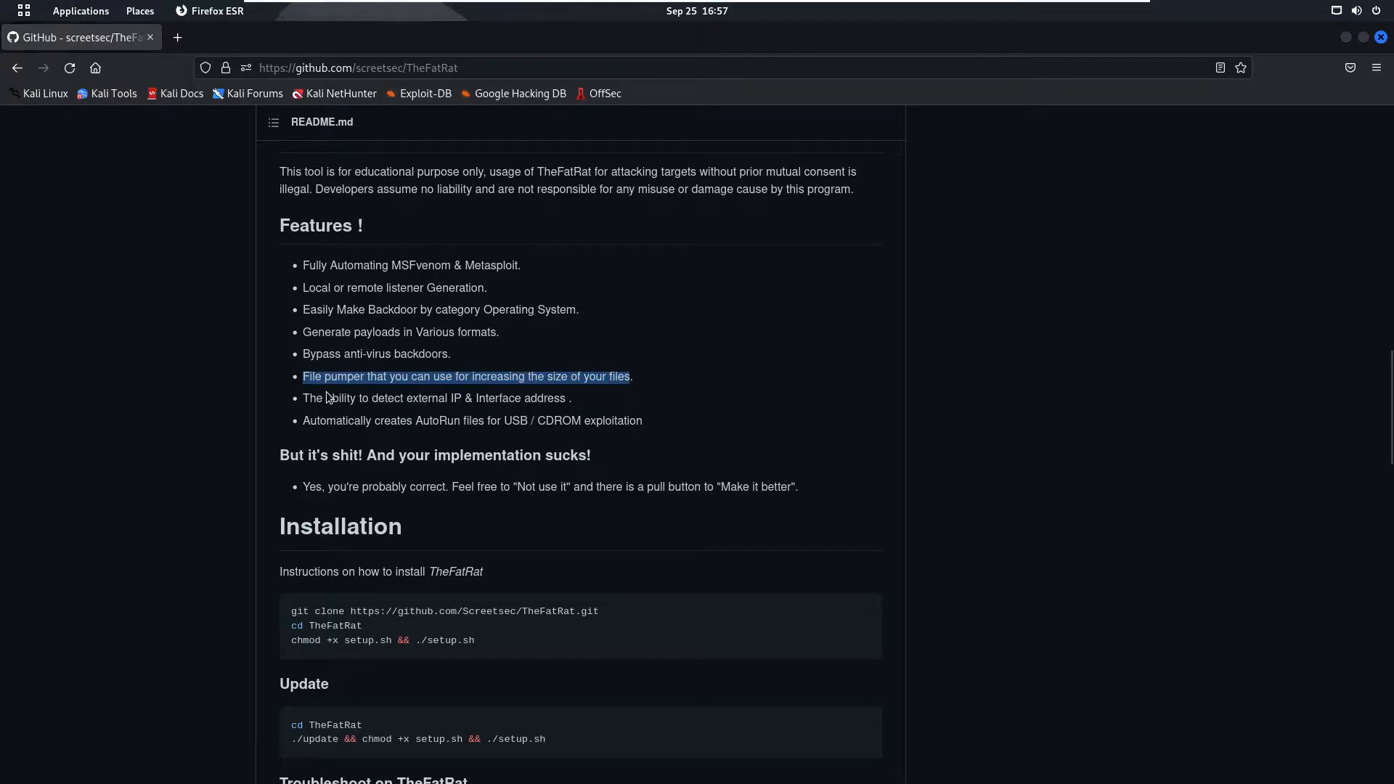
mouse_move(458, 401)
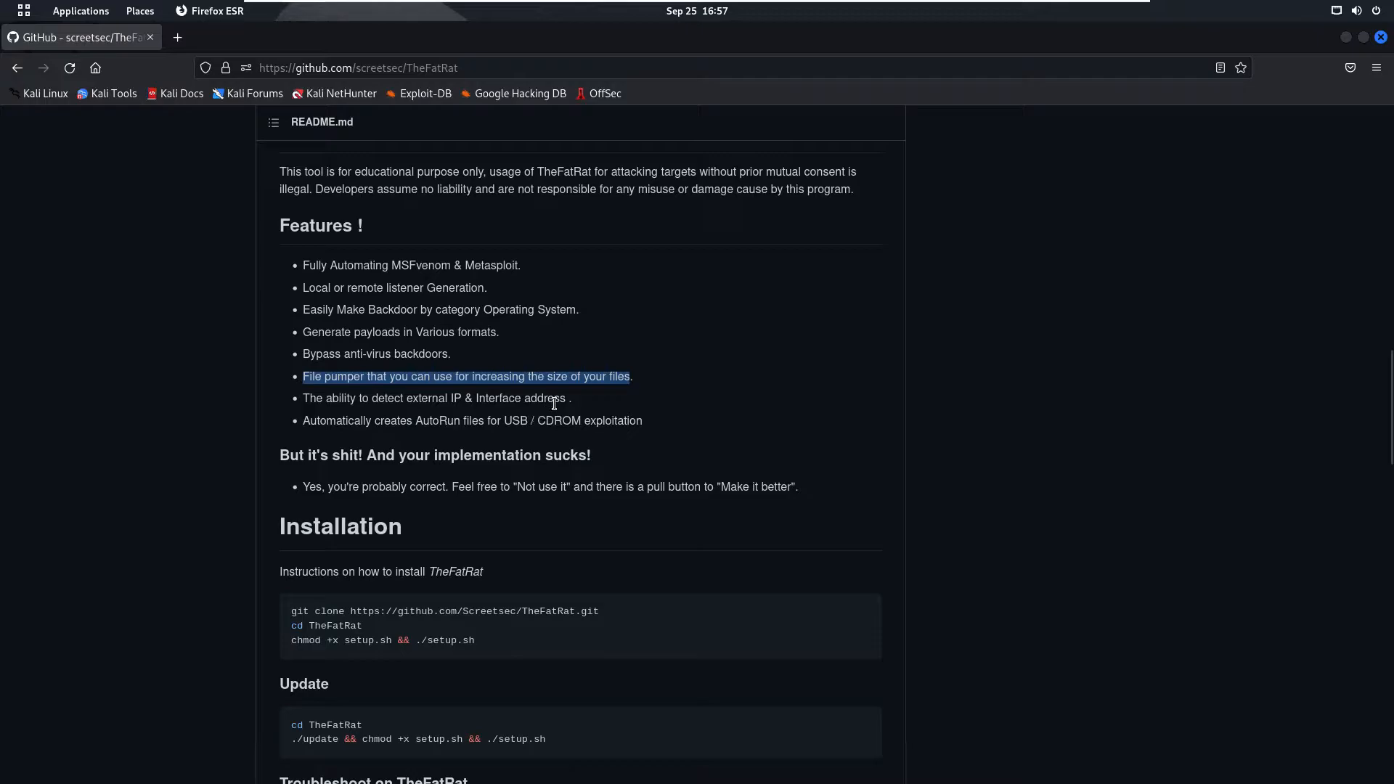
mouse_move(395, 421)
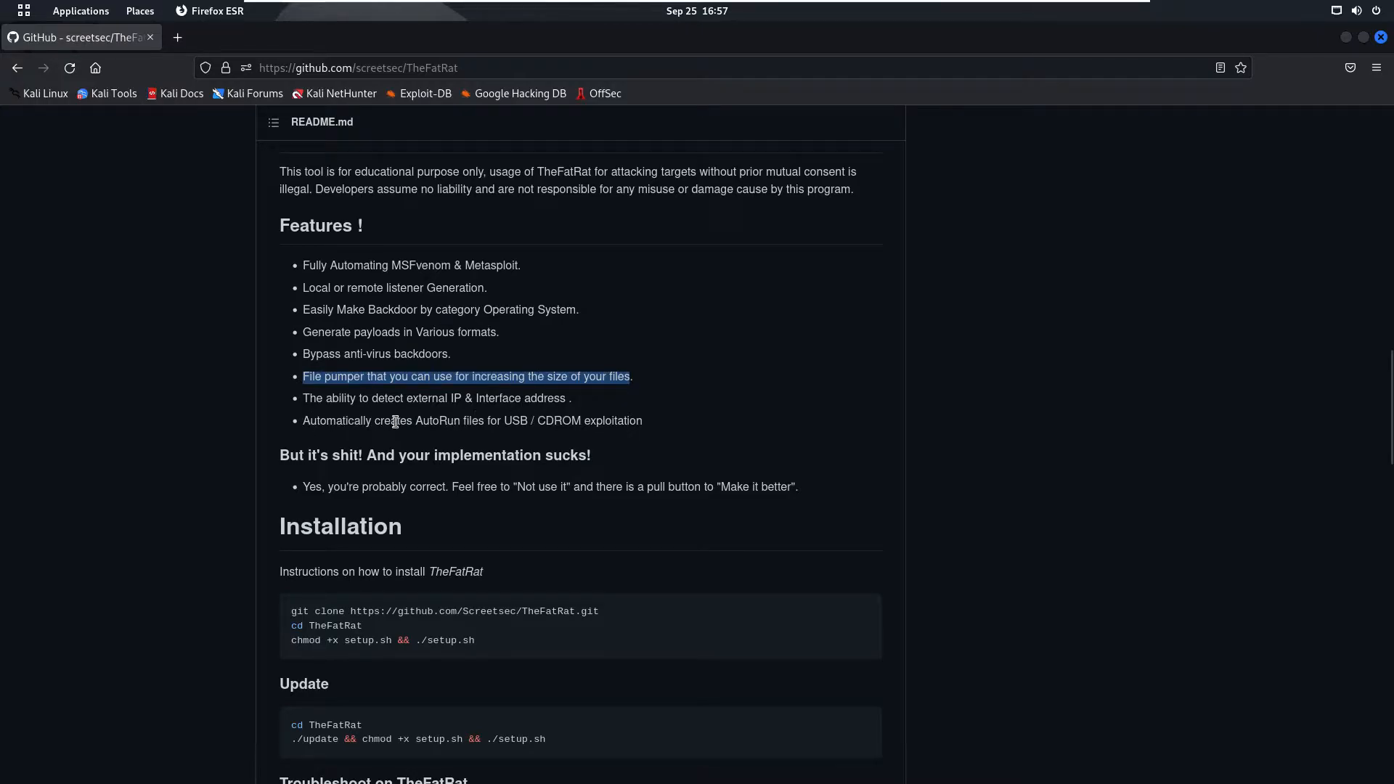
mouse_move(526, 438)
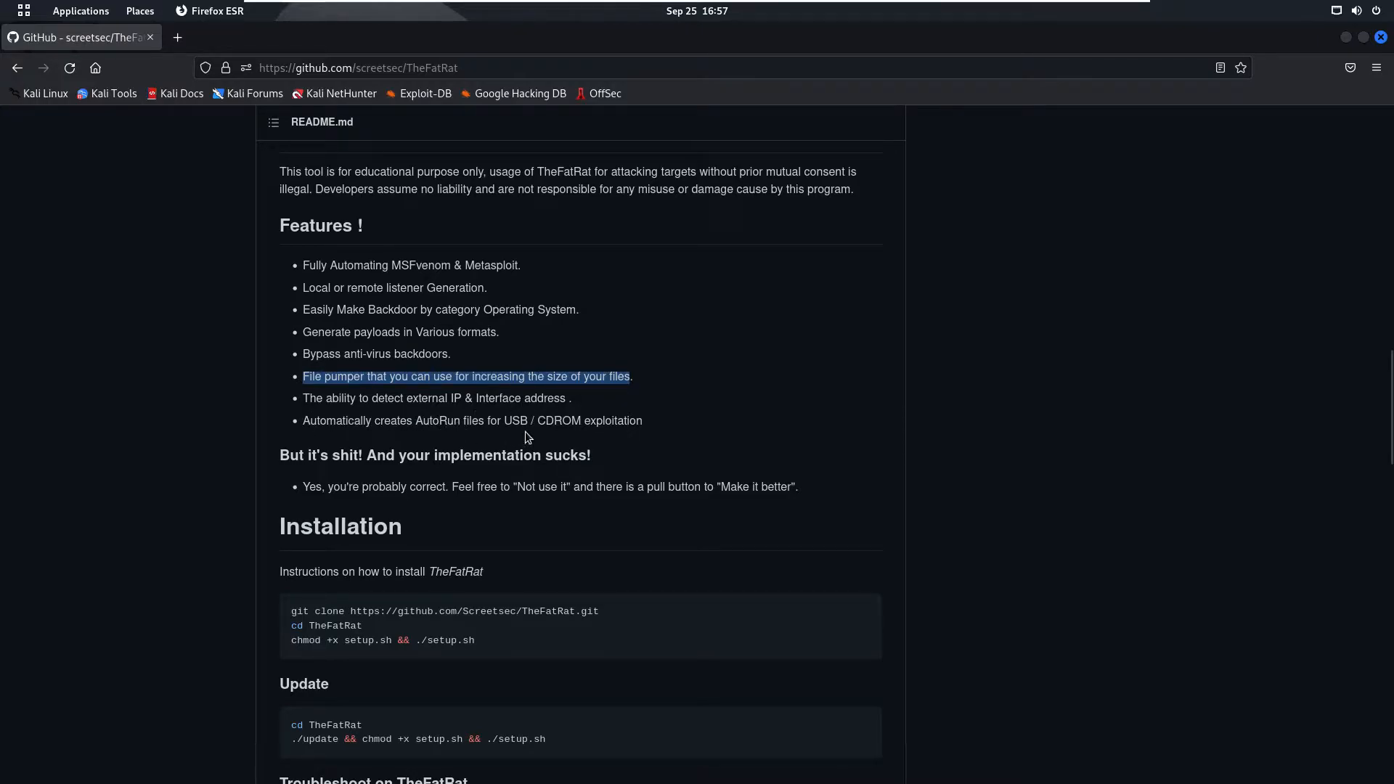
mouse_move(565, 420)
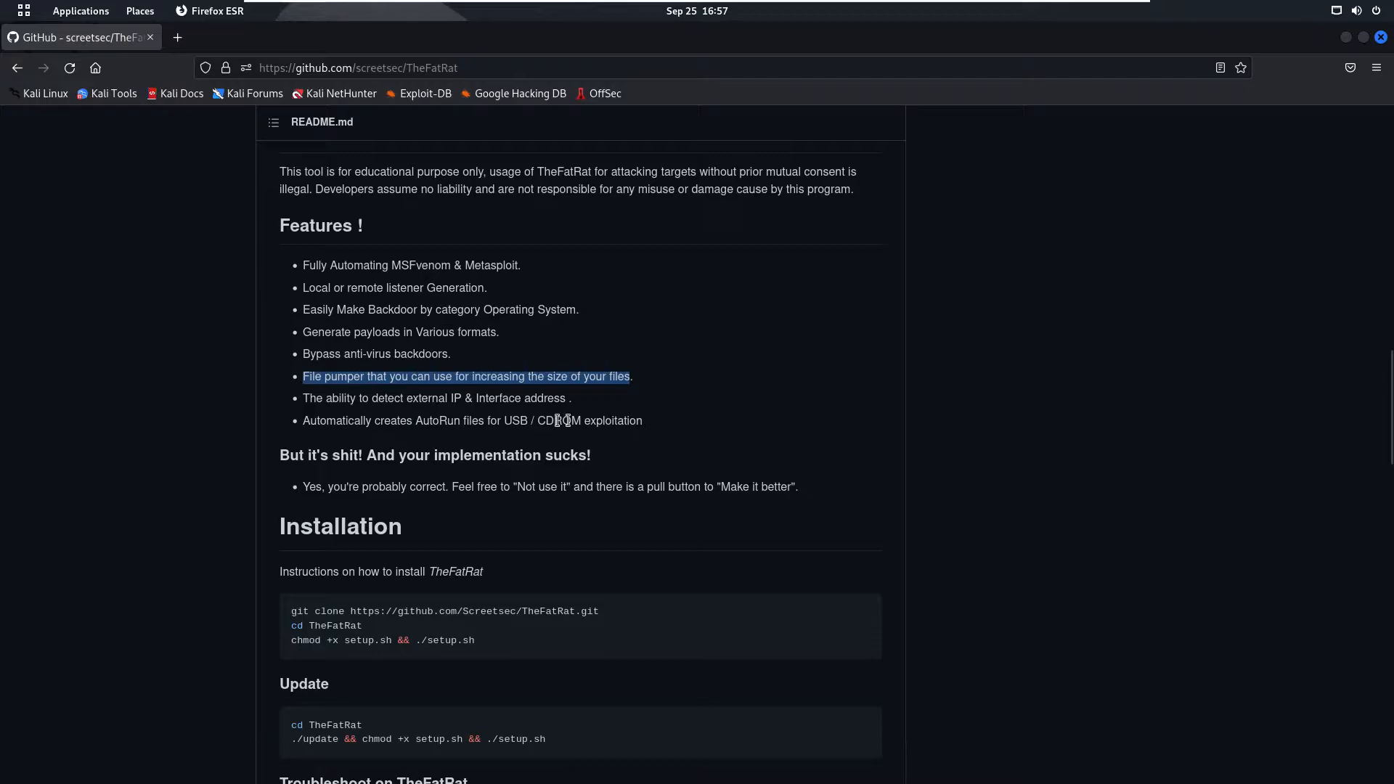
scroll(down, 3)
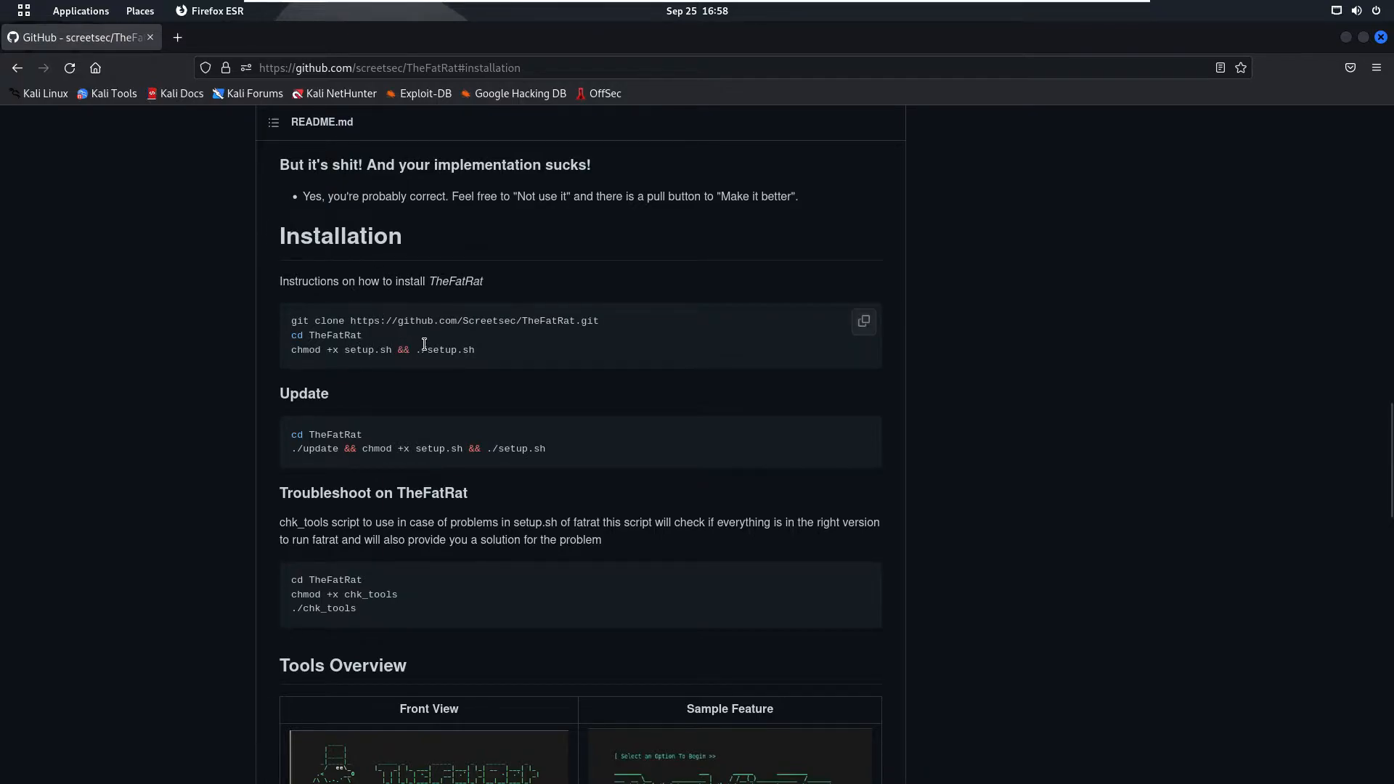
- Return to the repo top and show the Code dropdown's HTTPS clone URL
scroll(down, 3)
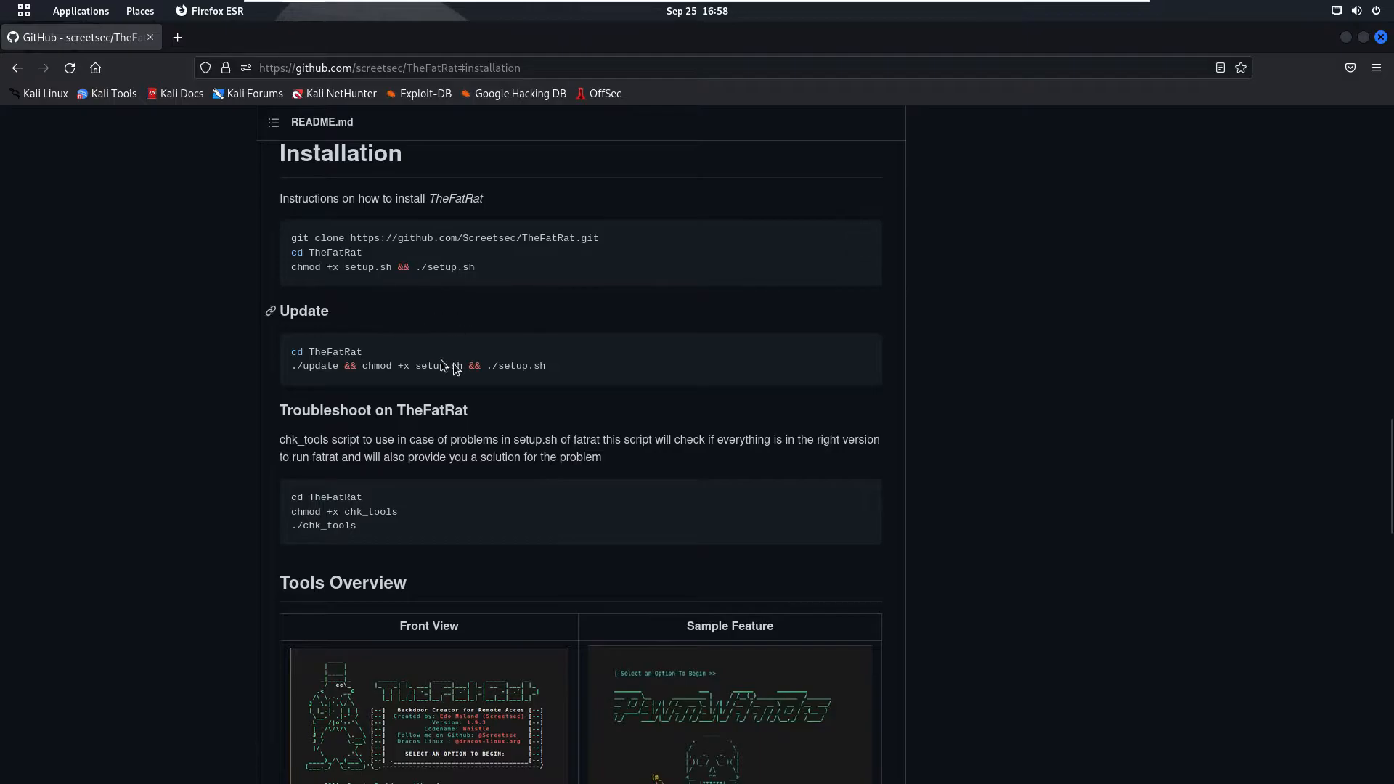
scroll(up, 3)
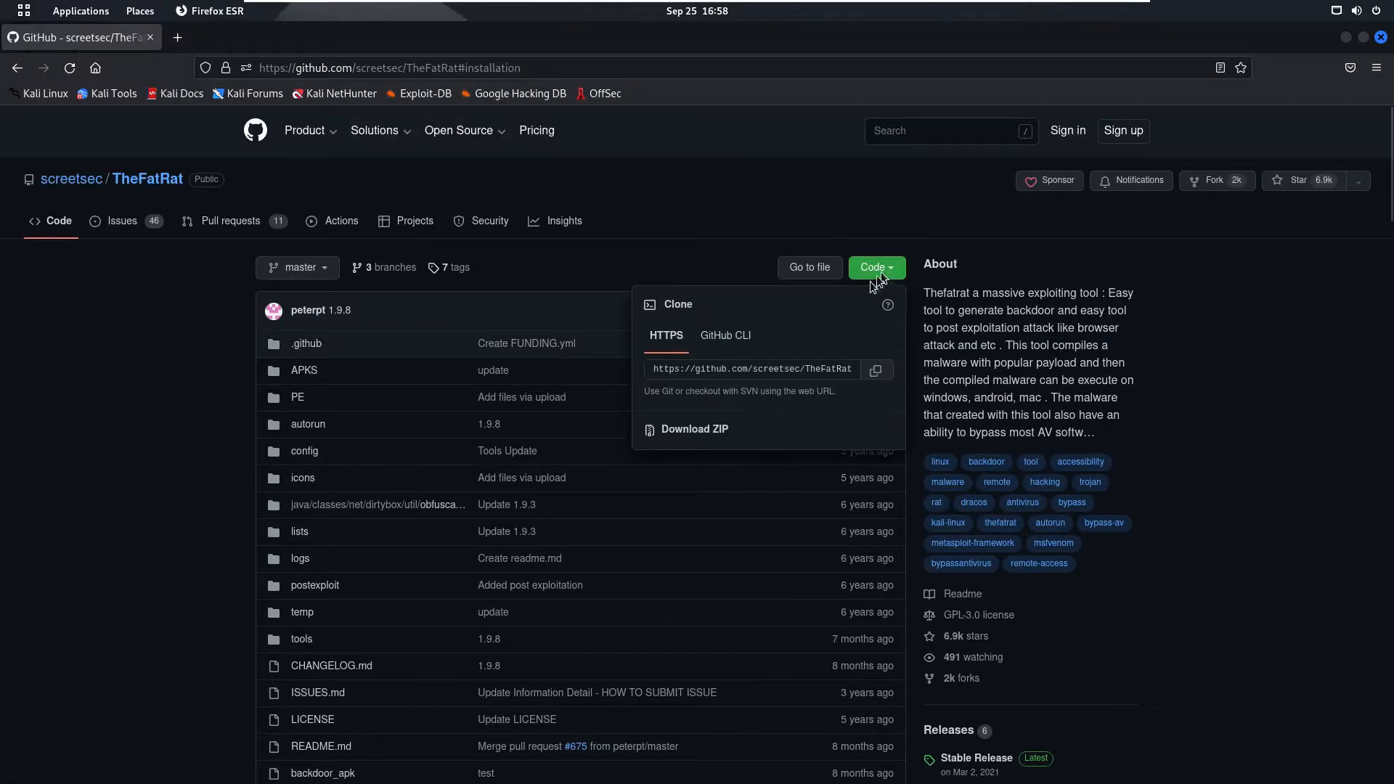
click(875, 370)
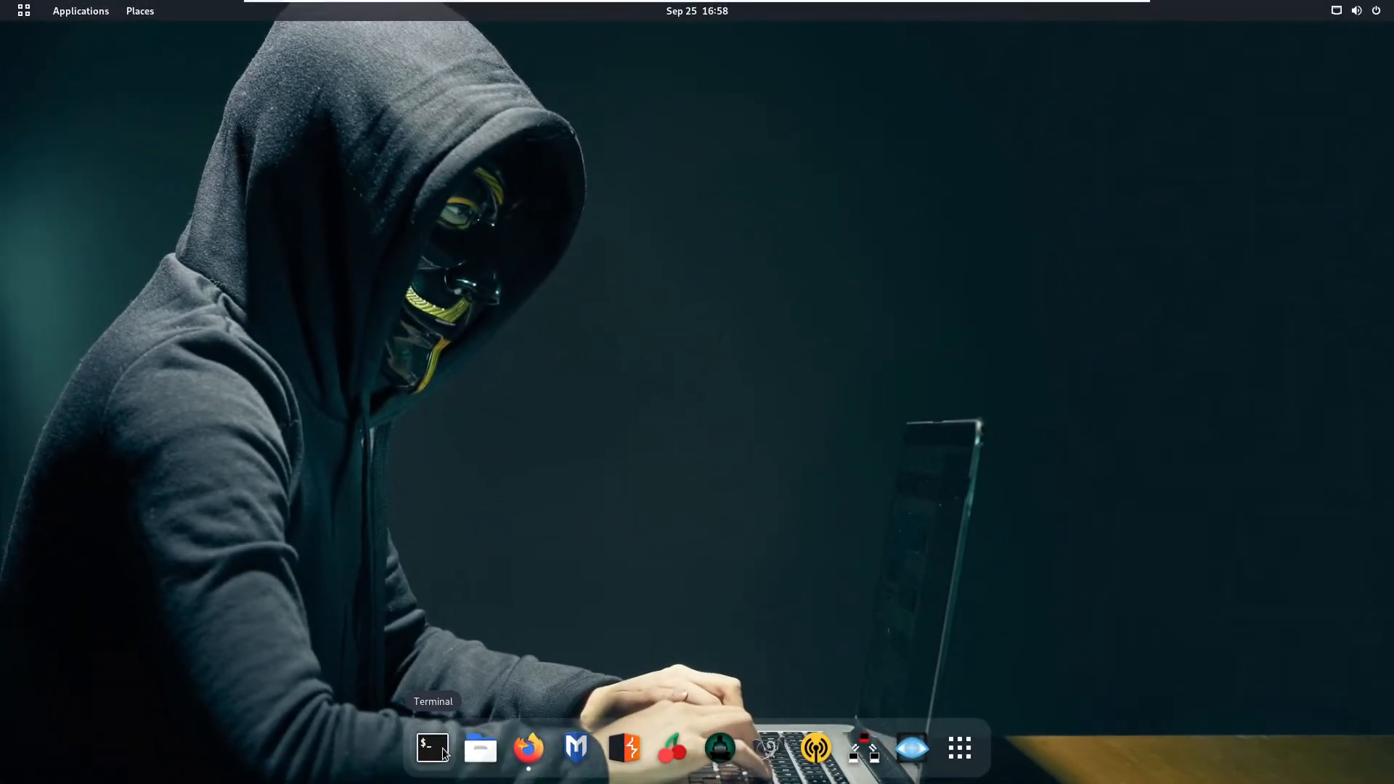
click(432, 747)
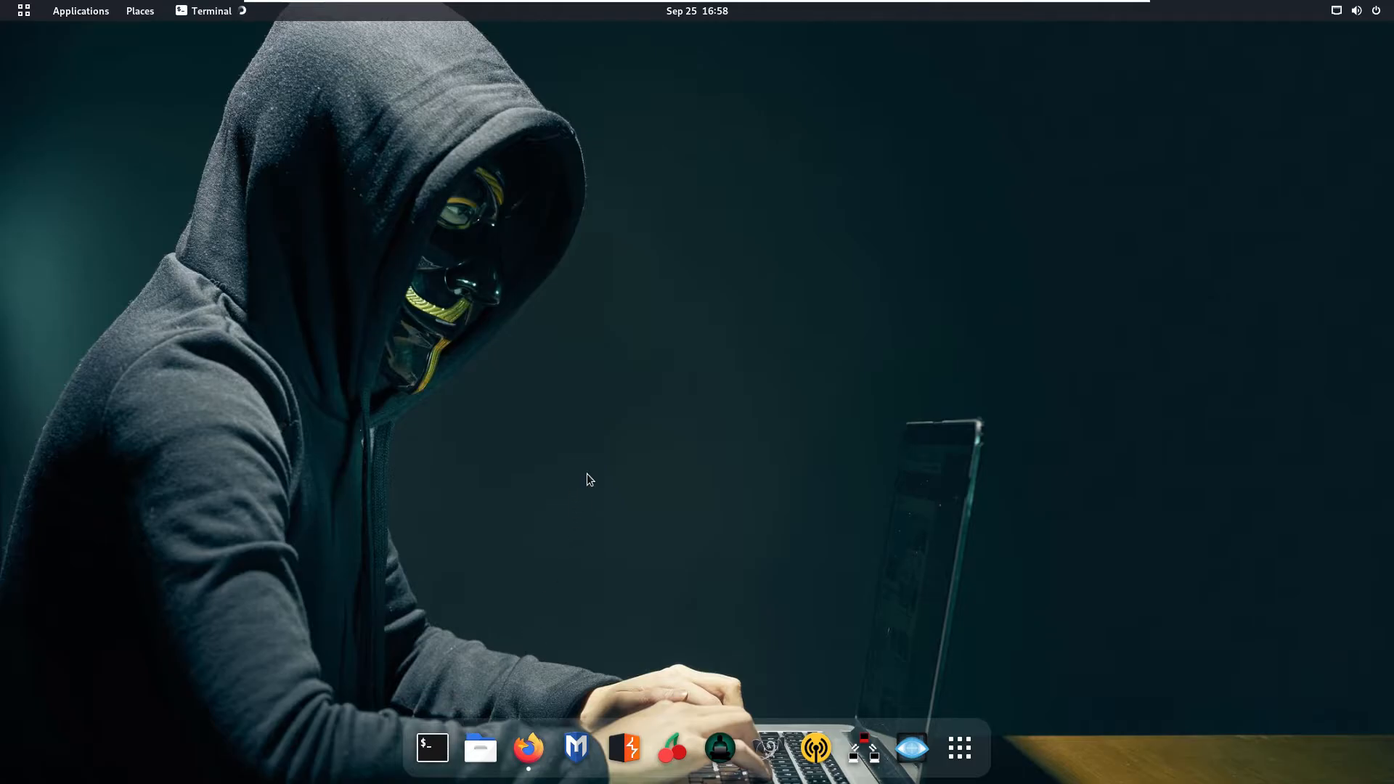
click(431, 748)
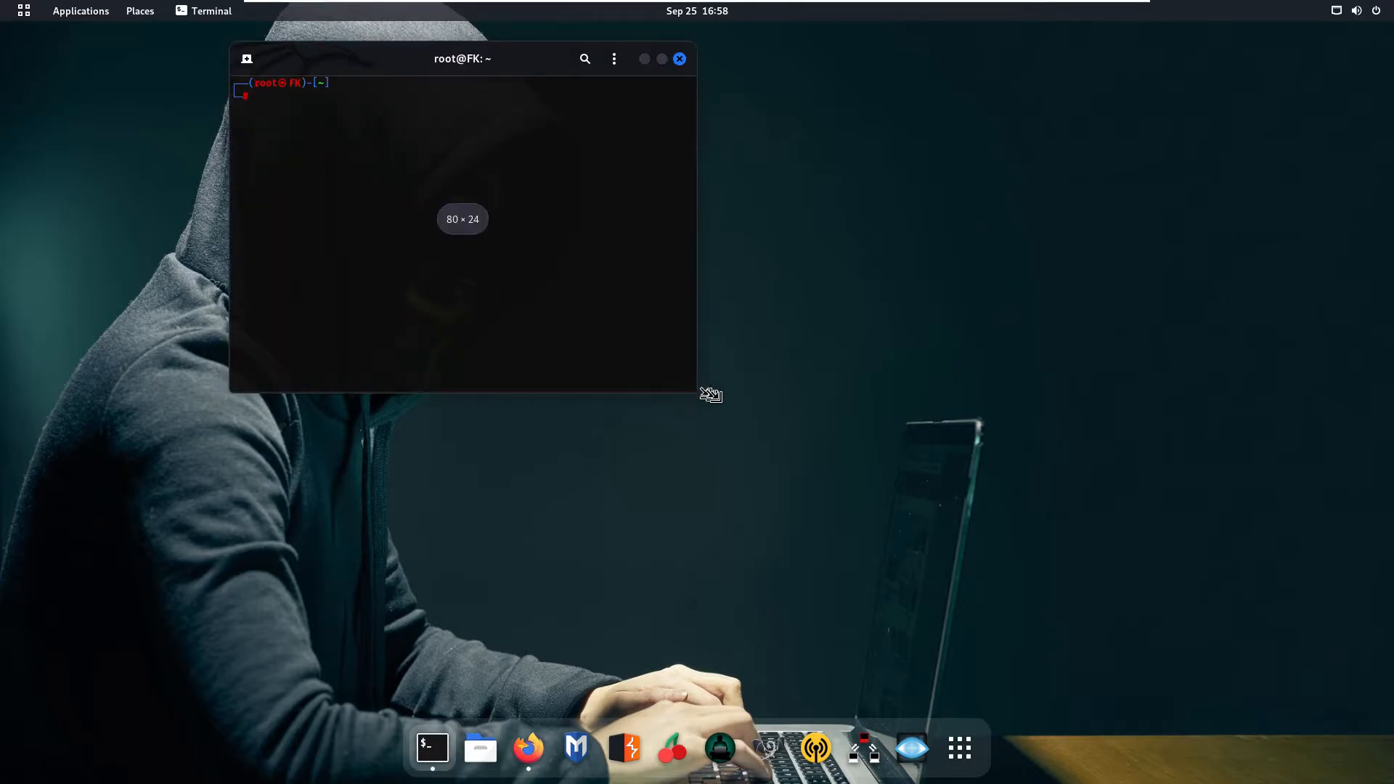
drag(696, 392, 1167, 561)
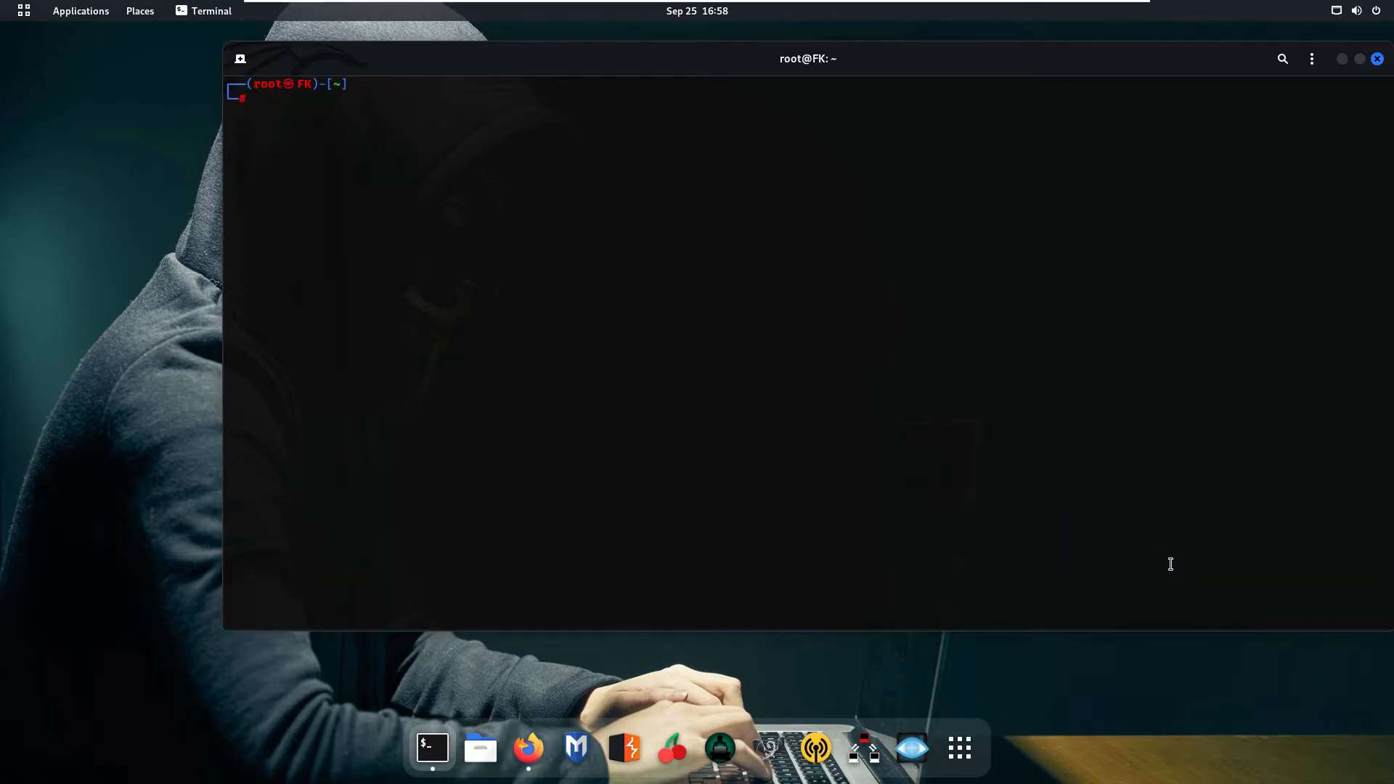
text(git clone https://github.com/screetsec/TheFatRat.git)
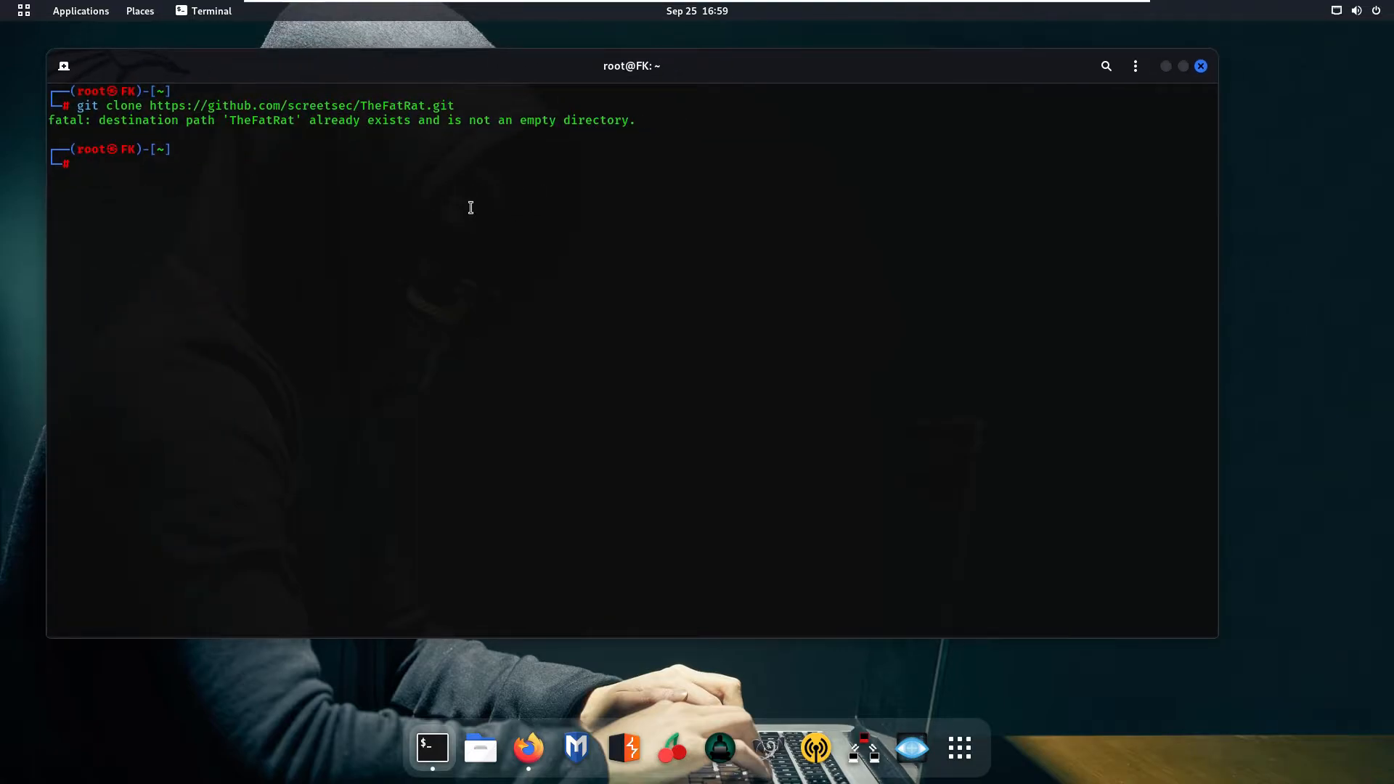
- Clear the screen, cd into TheFatRat and list its files including setup.sh
text(clear)
text(ls)
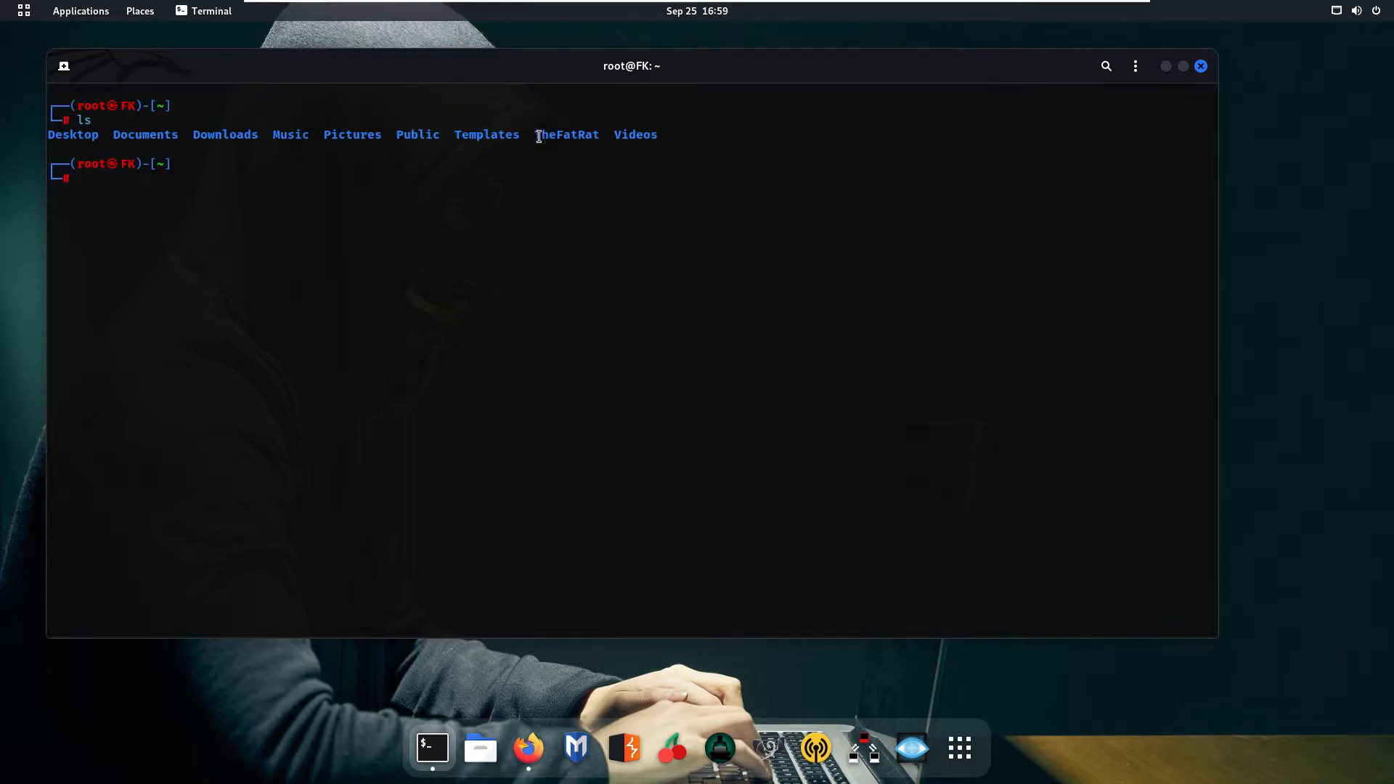
double_click(566, 134)
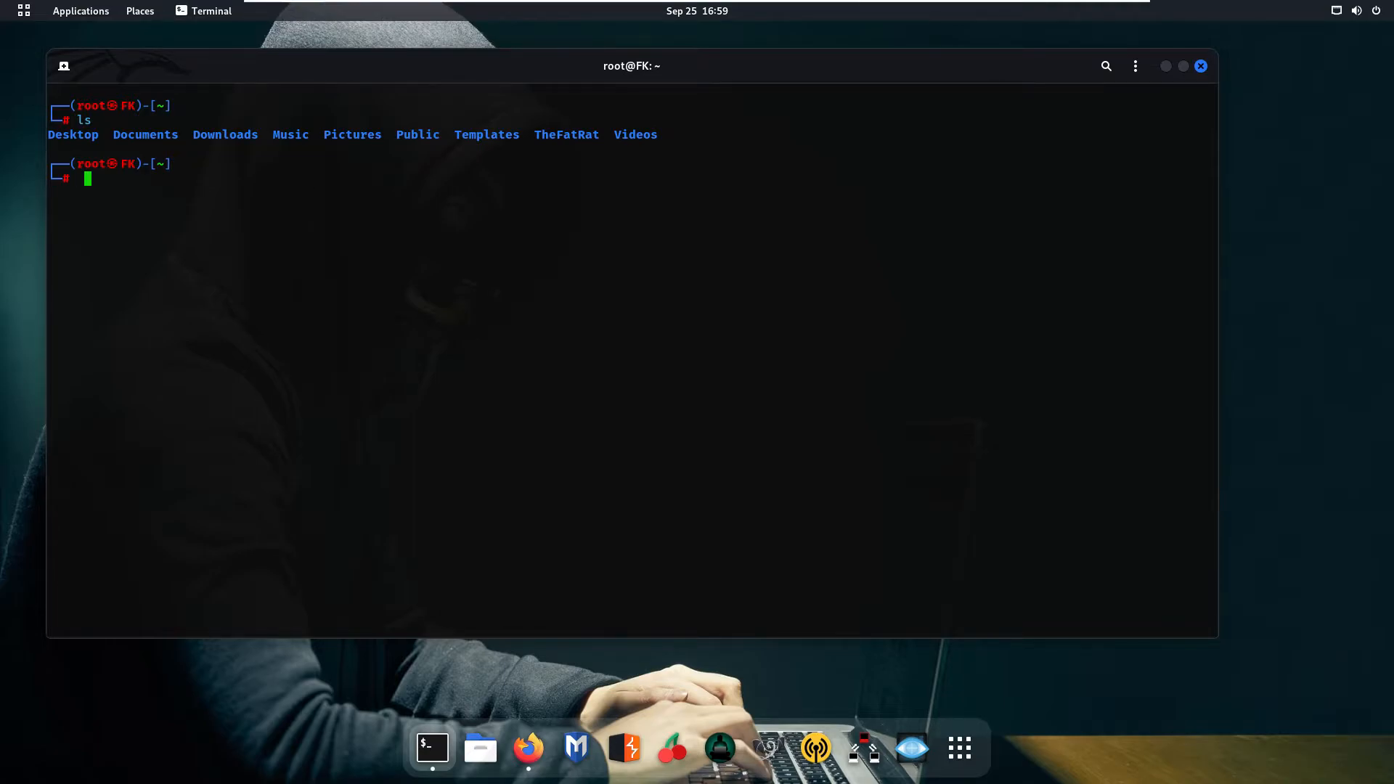
text(cd TheFatRat)
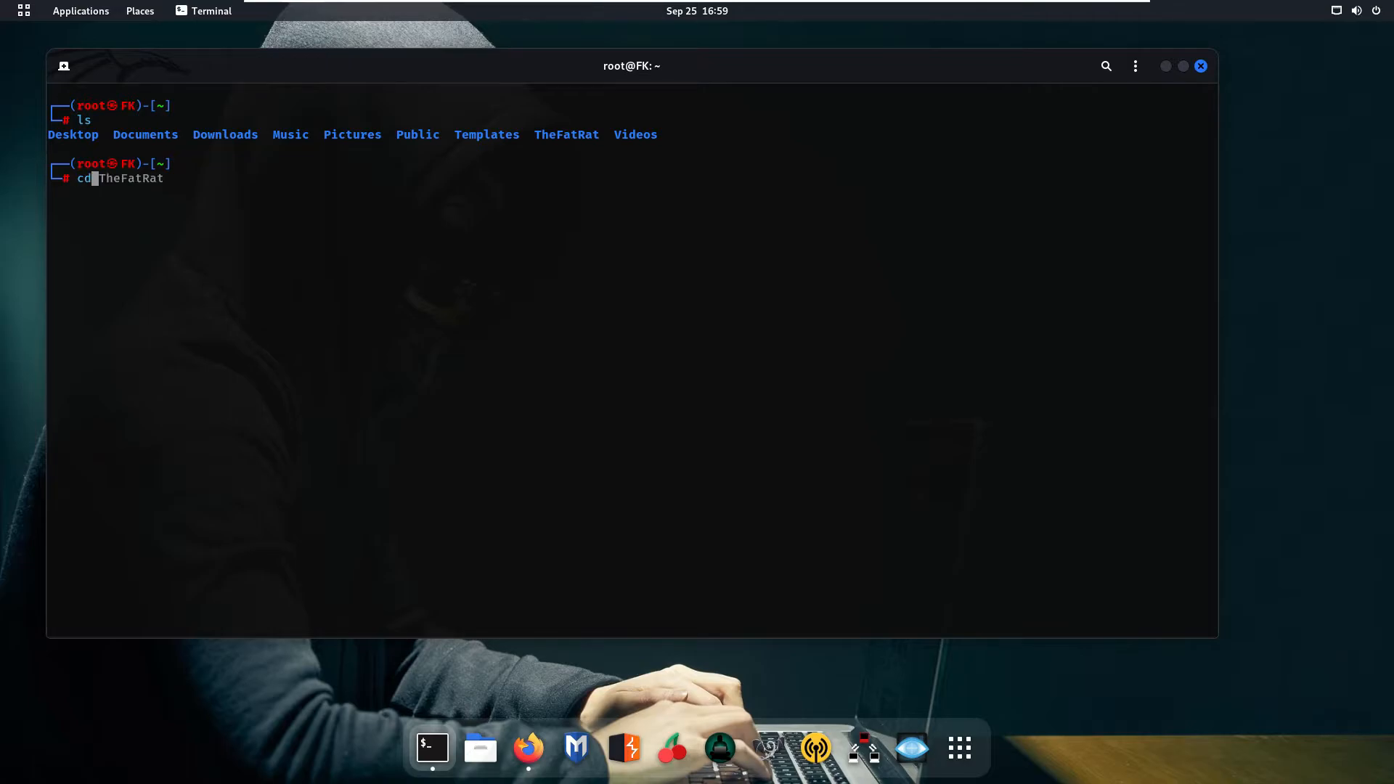
key(Tab)
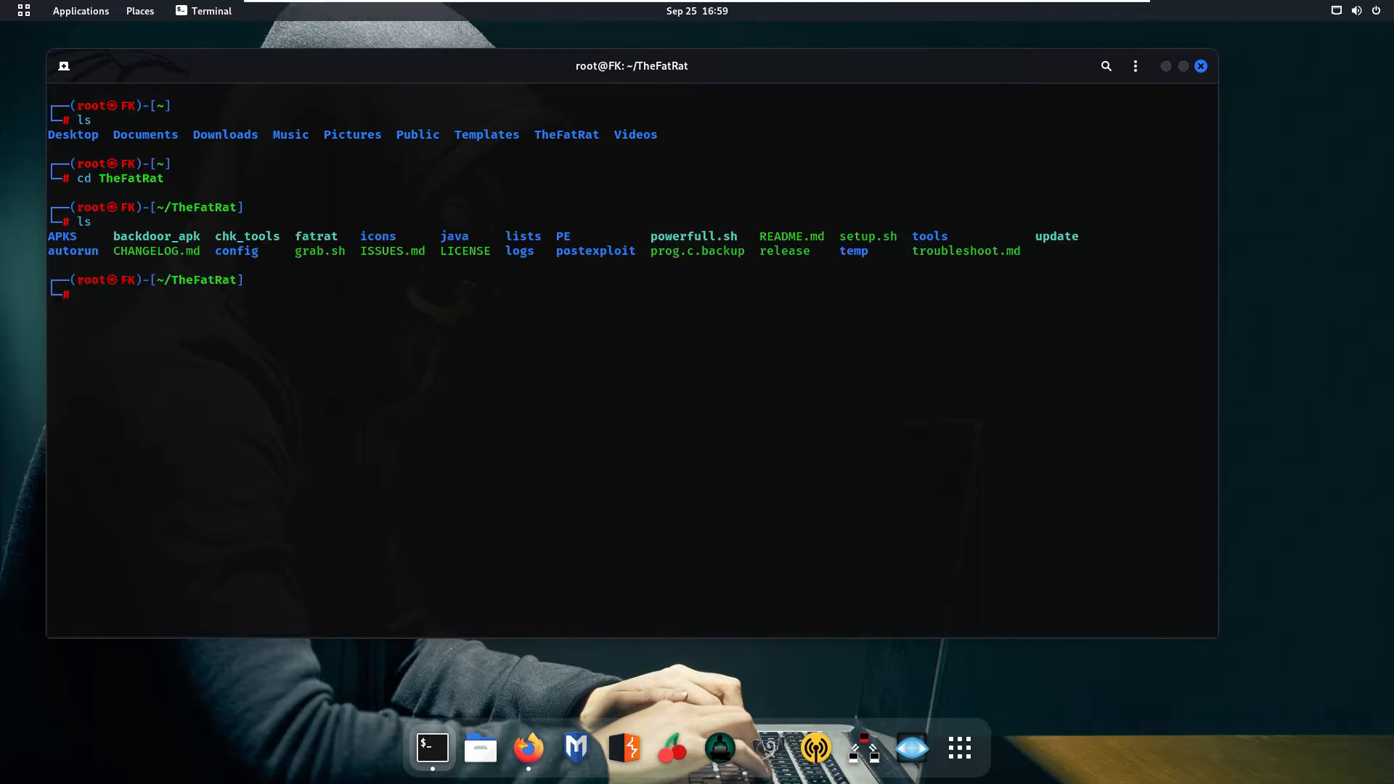
mouse_move(407, 175)
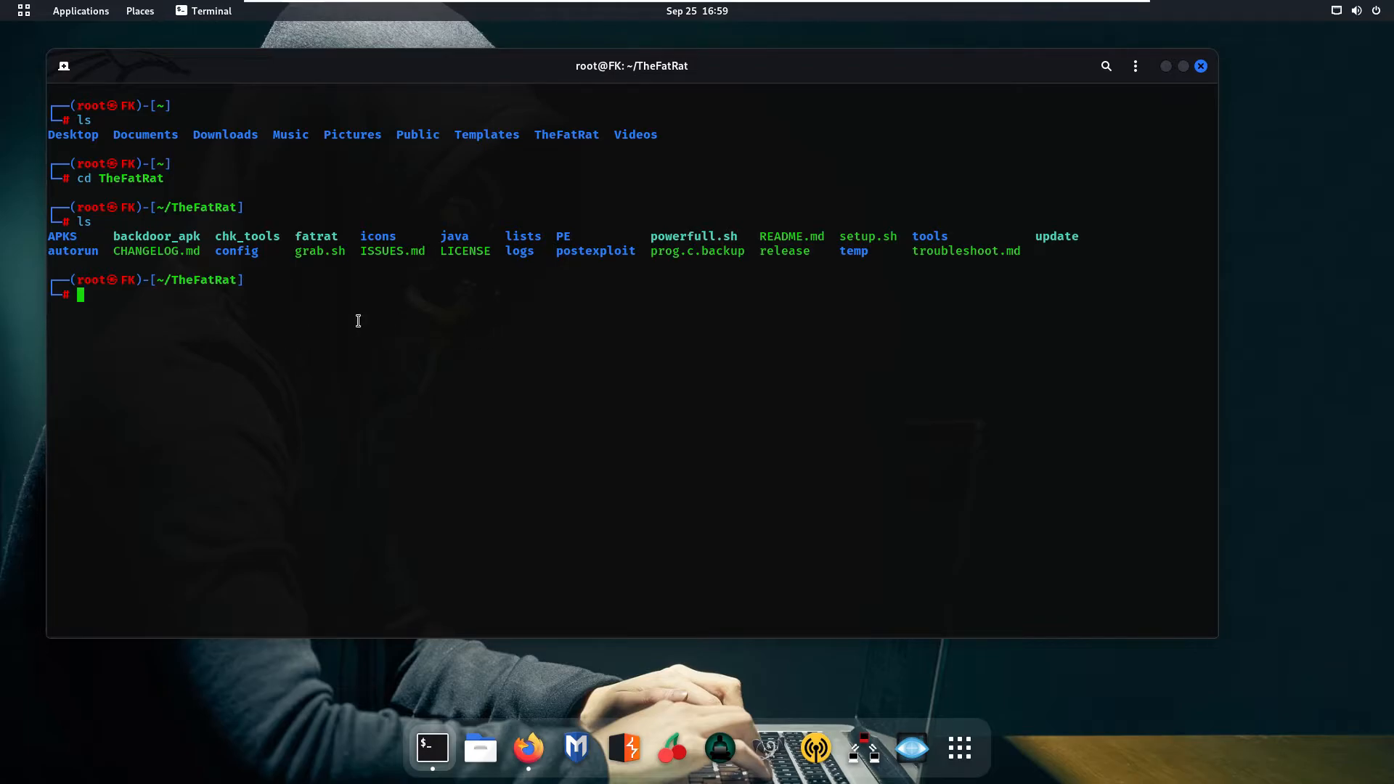
mouse_move(832, 256)
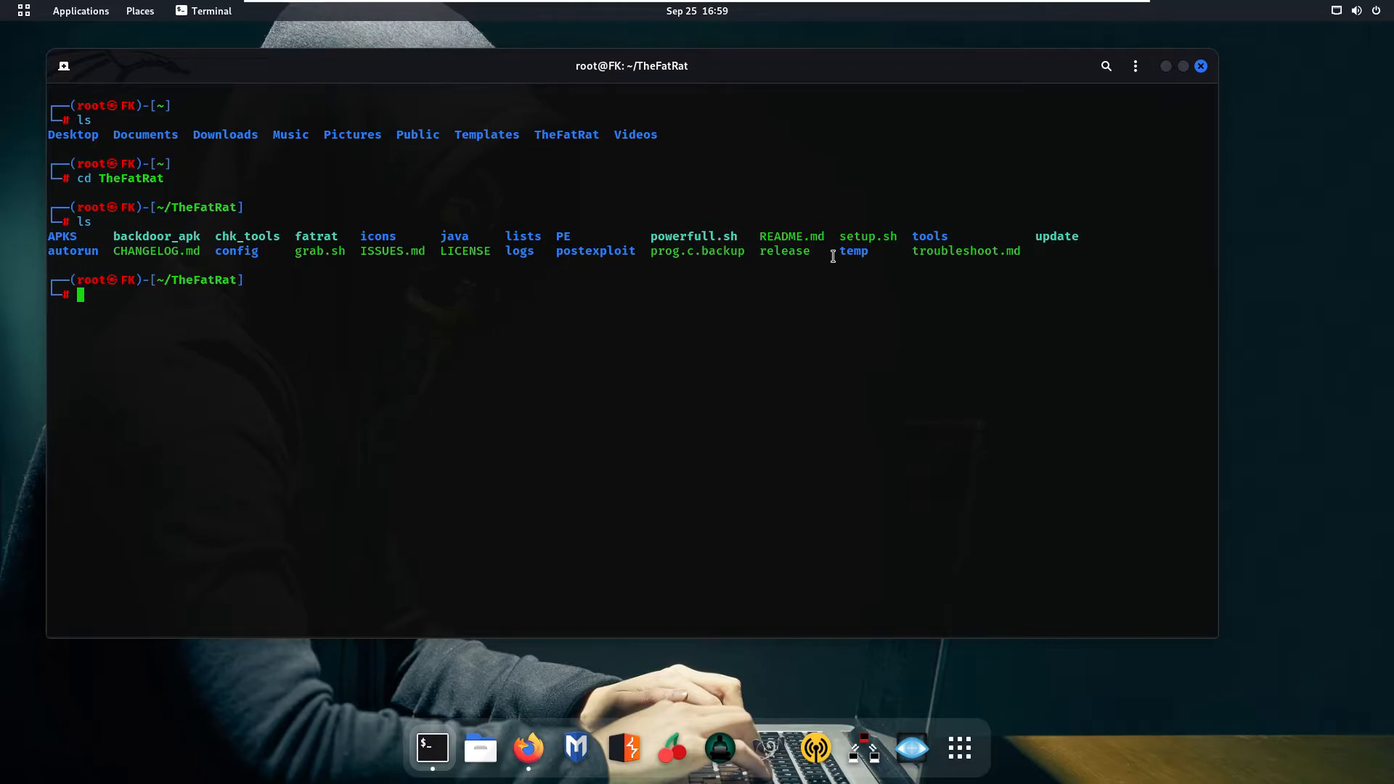
double_click(859, 236)
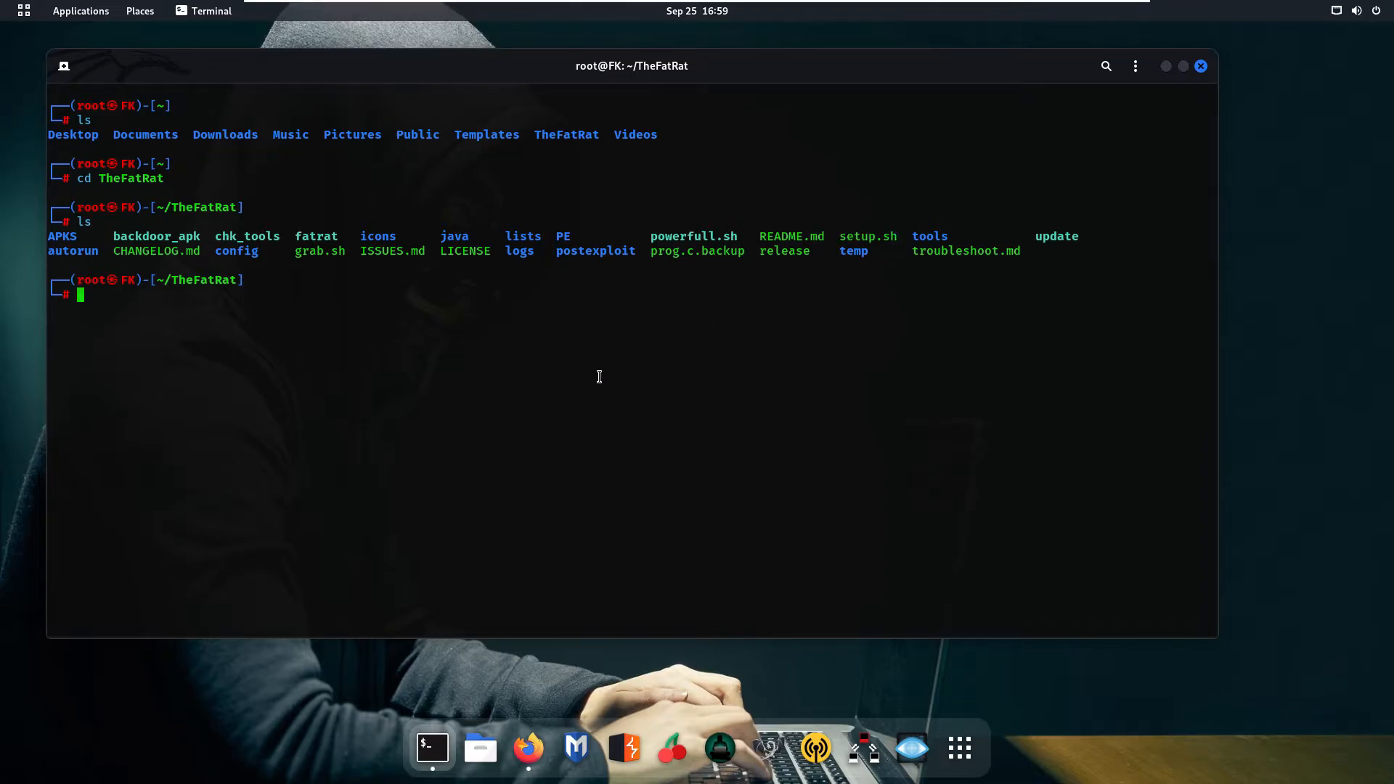
- Make setup.sh executable with chmod +X and run it with bash
text(chmod +X setup.sh)
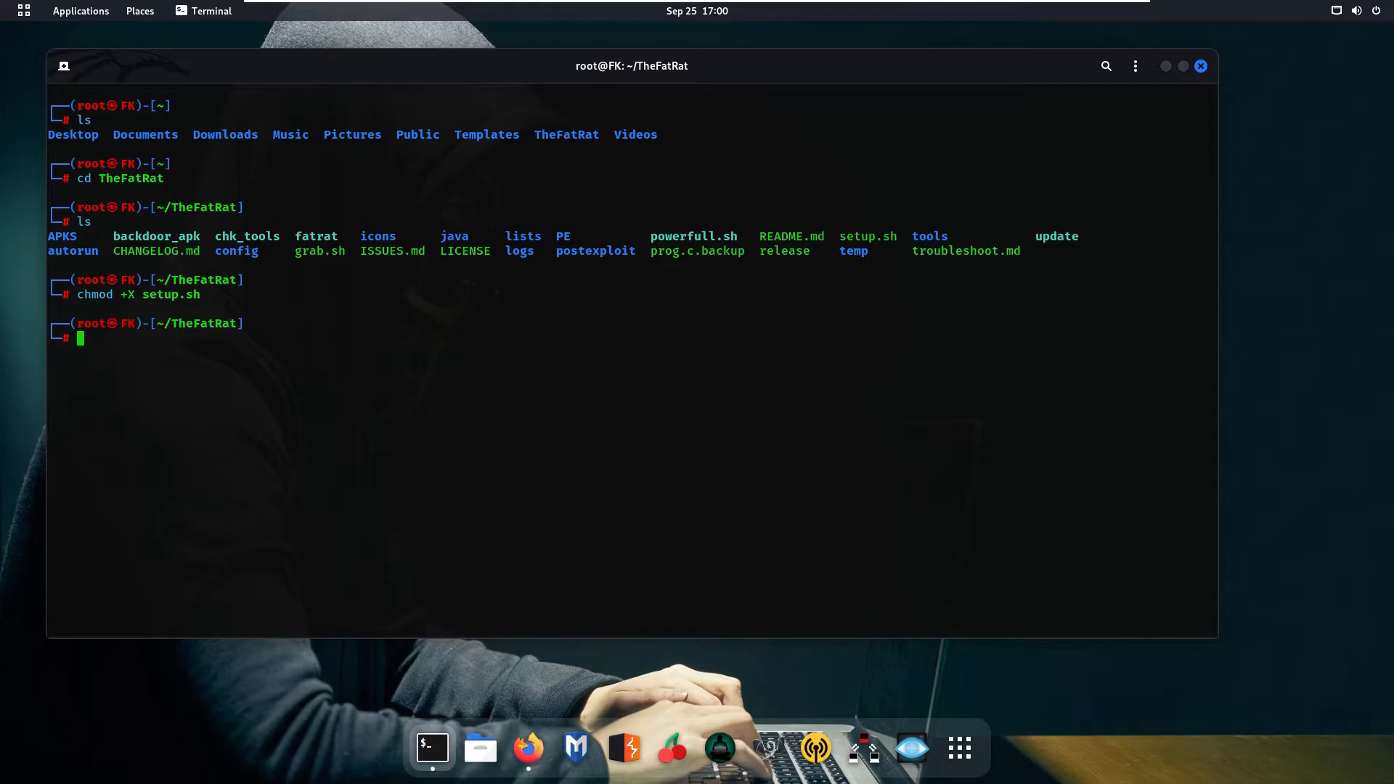
text(bash setup.sh)
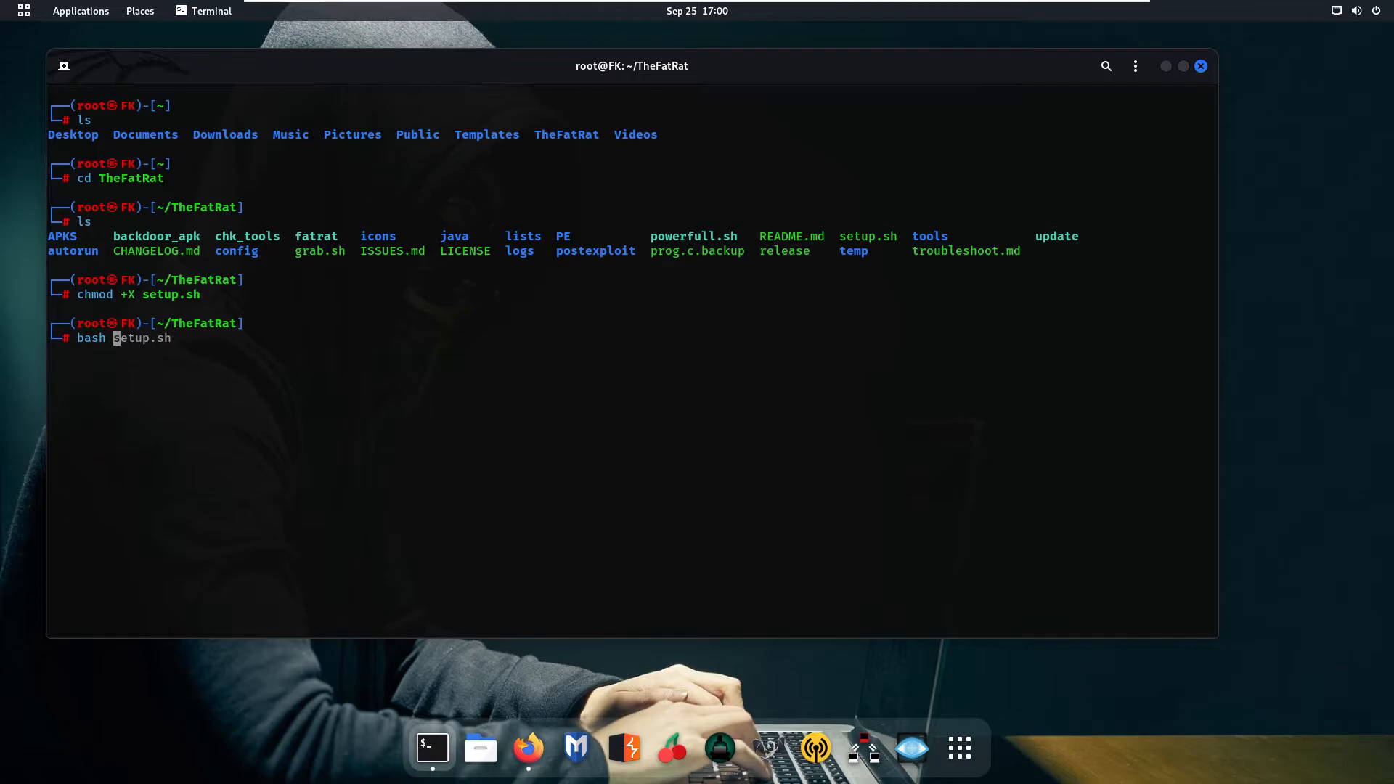
key(Tab)
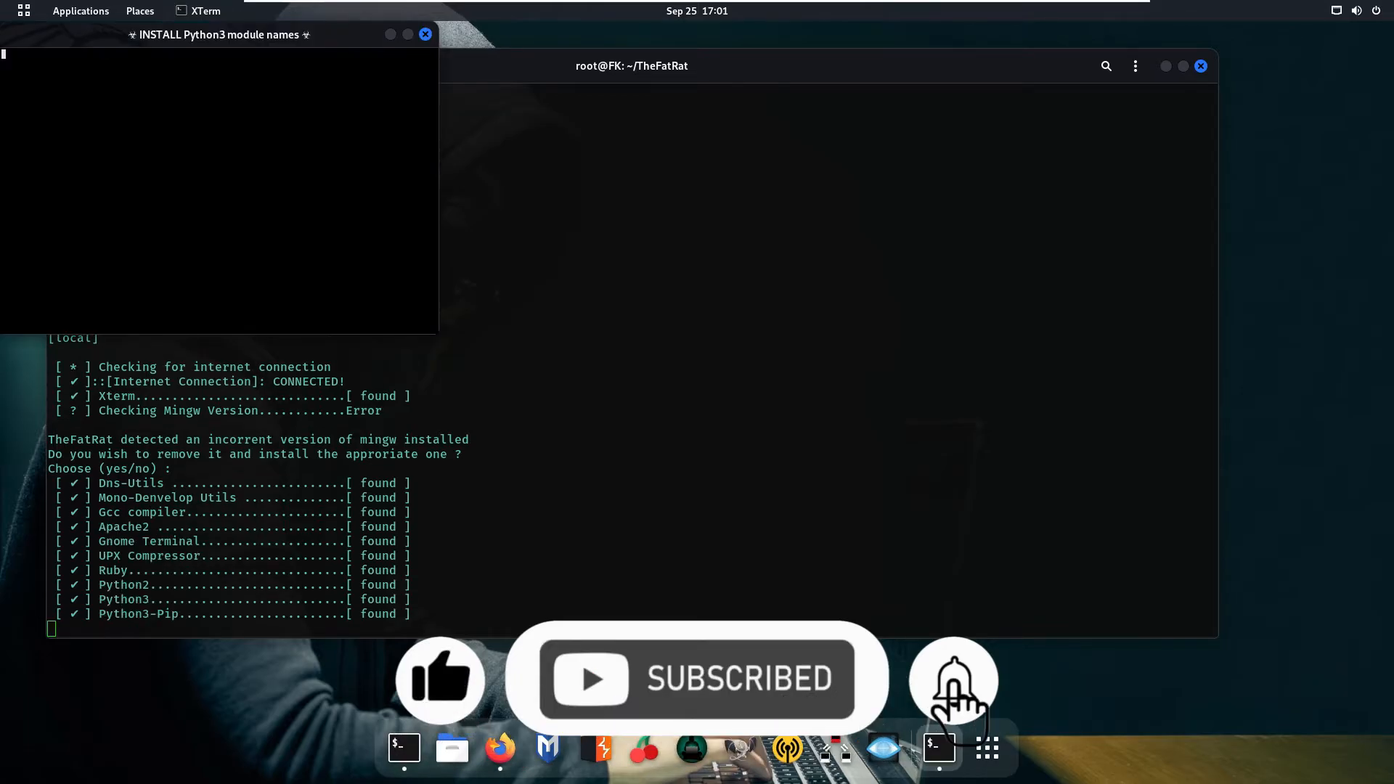
- Answer y to create the fatrat shortcut, then clear the setup output
click(424, 35)
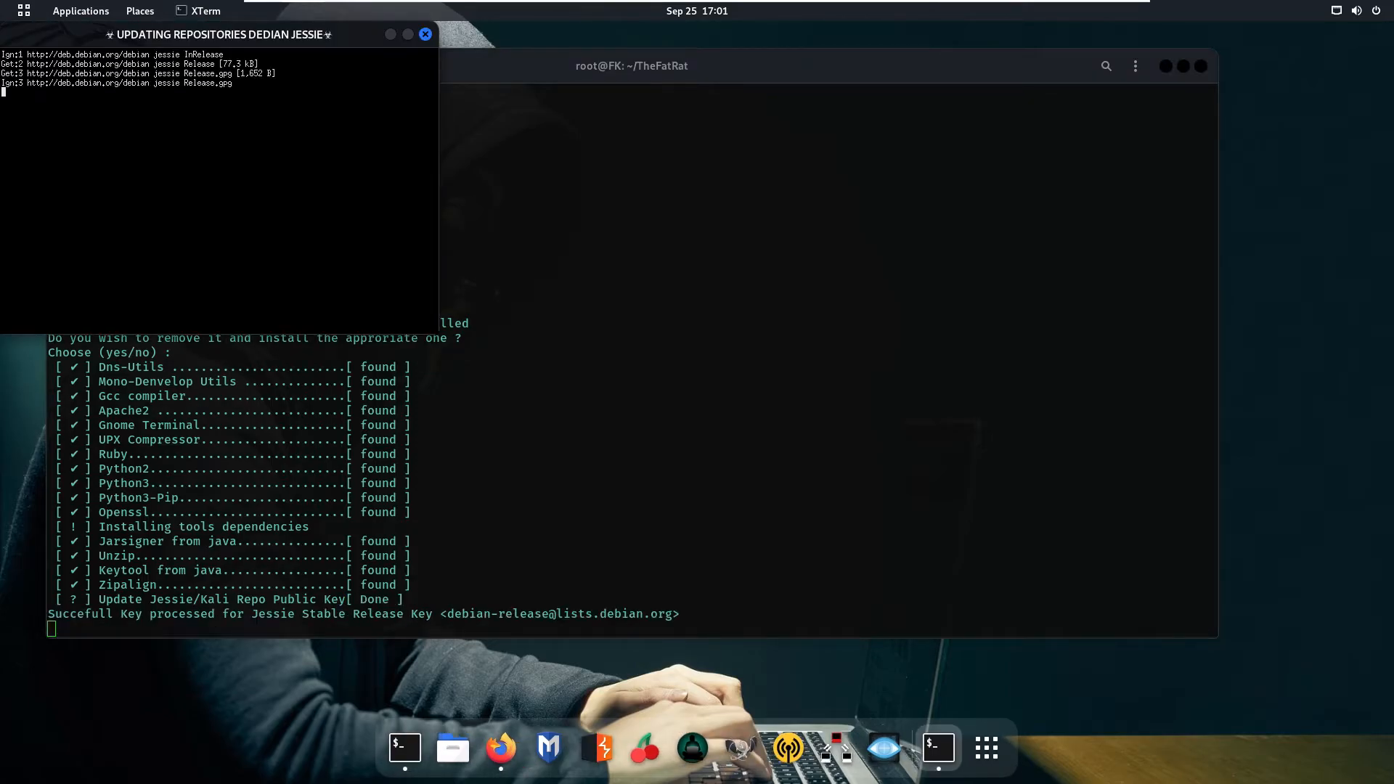
click(425, 34)
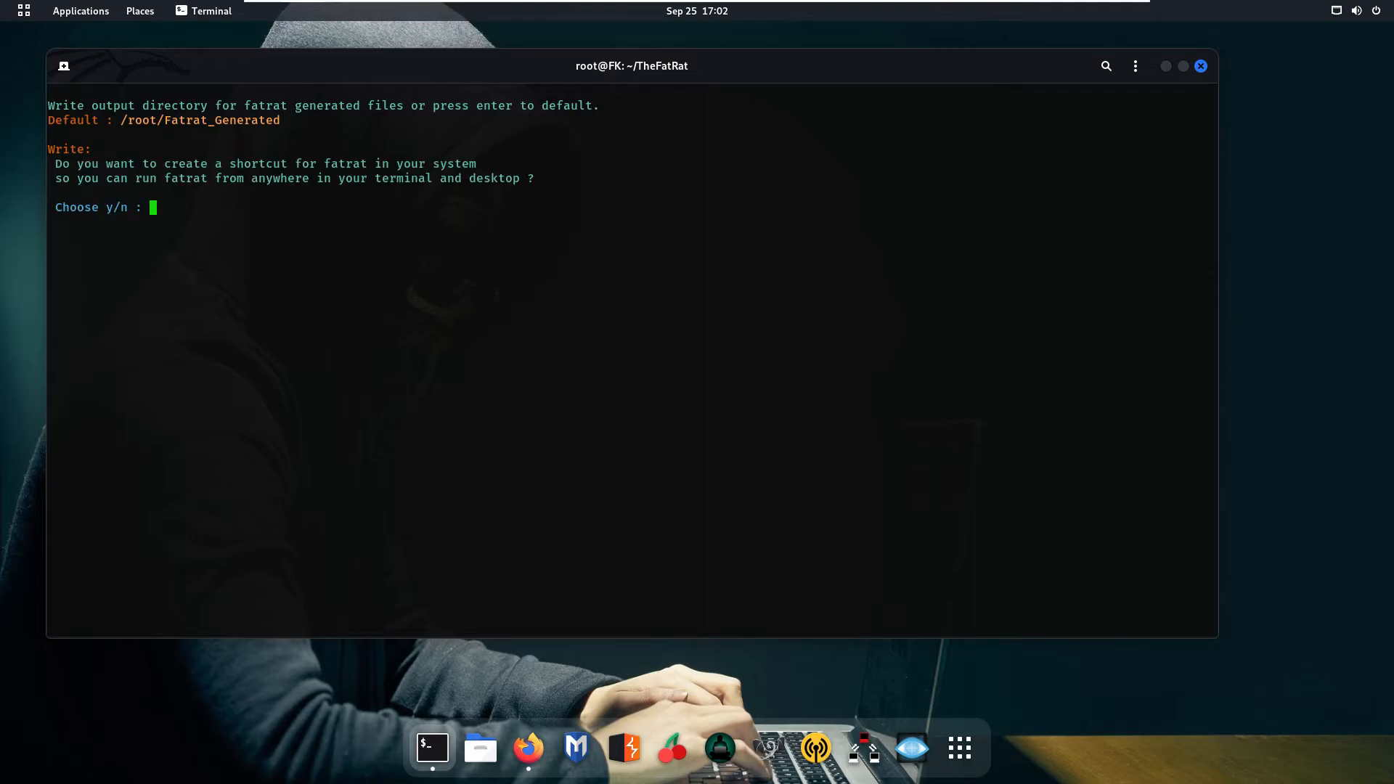
text(y)
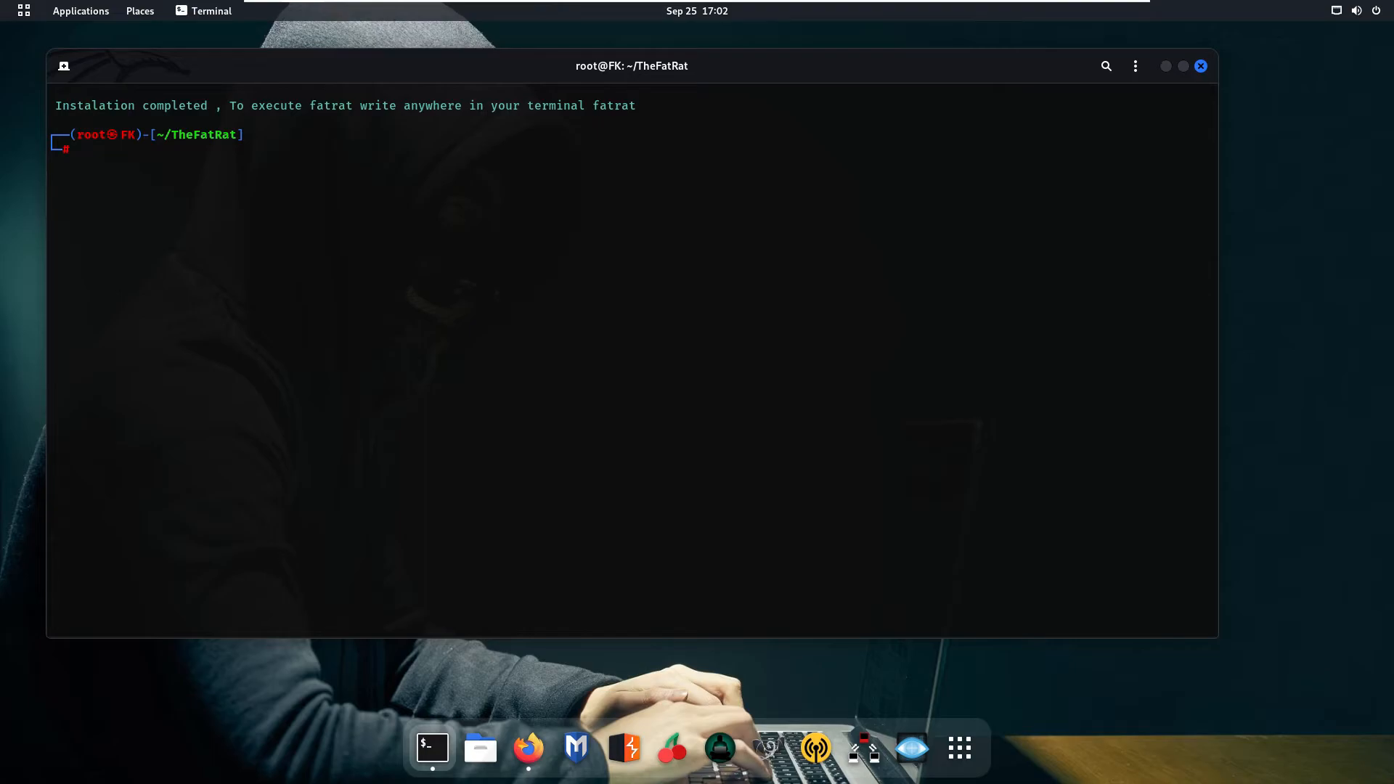
text(clear)
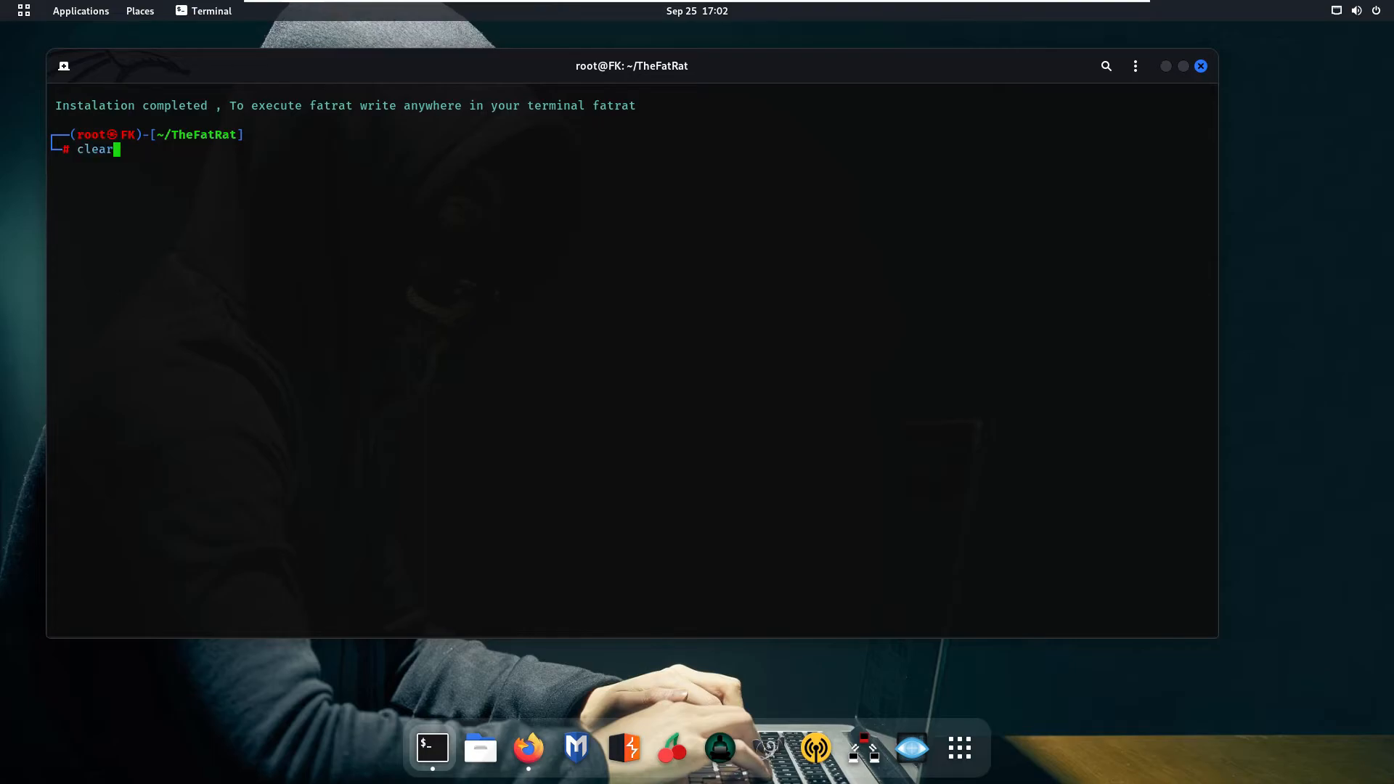
key(Return)
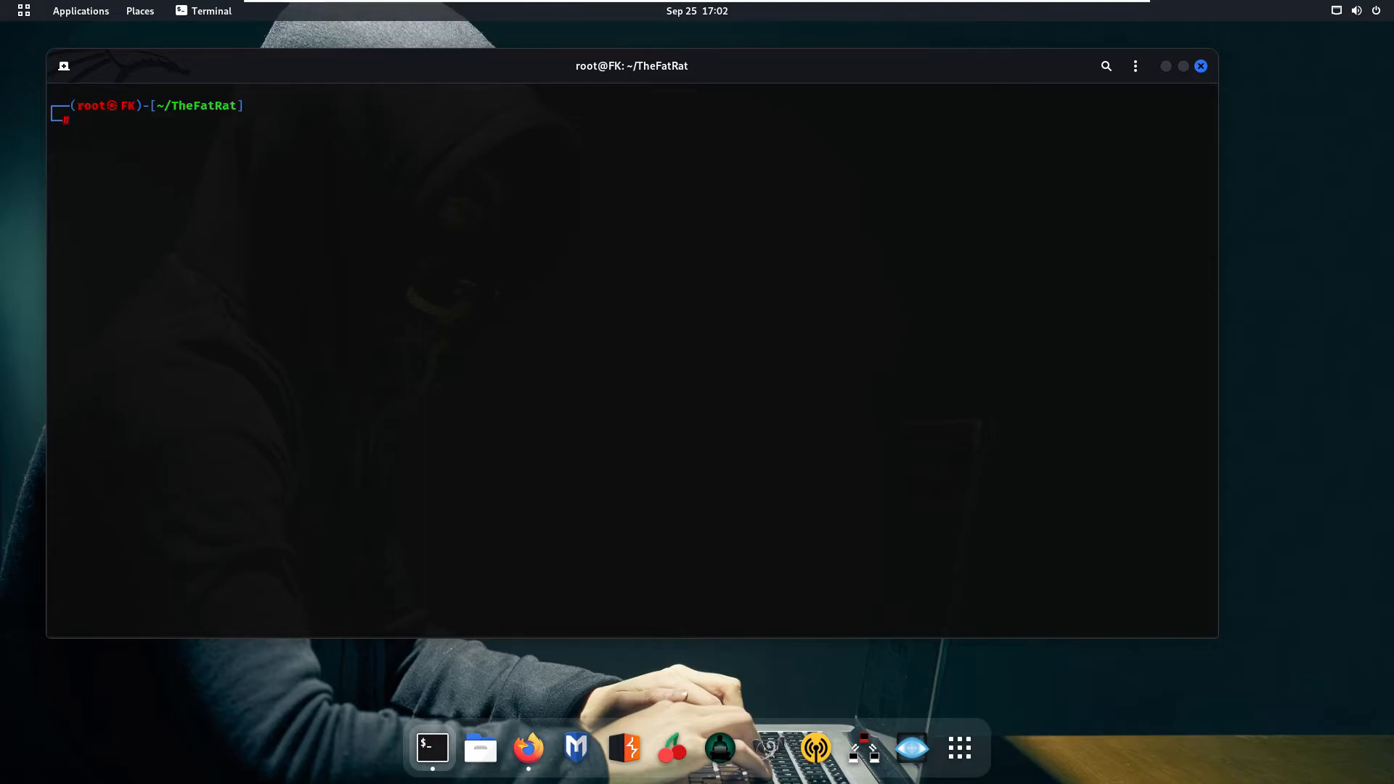
- Run fatrat to show TheFatRat's banner and 17-option main menu
text(fatrat)
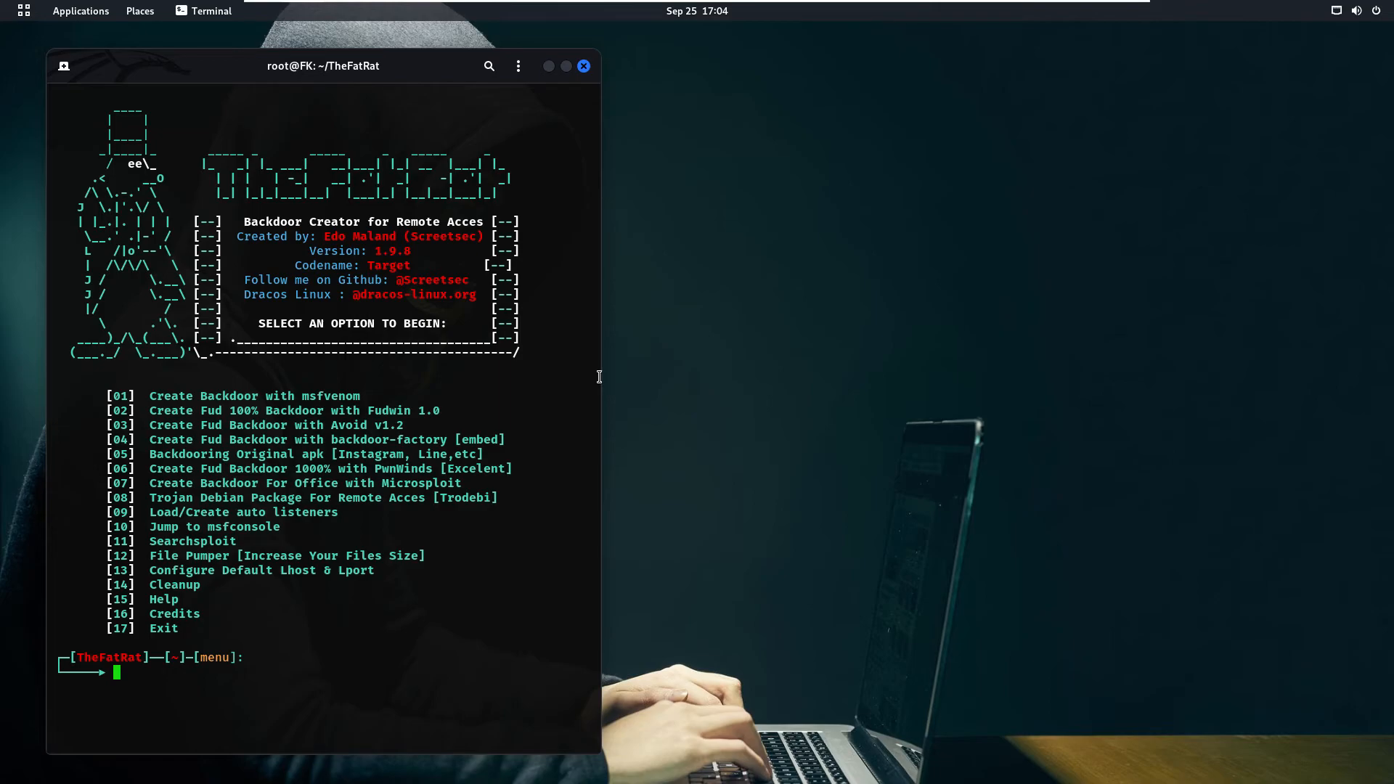
- Choose option 1, Create Backdoor with msfvenom, from TheFatRat's main menu
text(1)
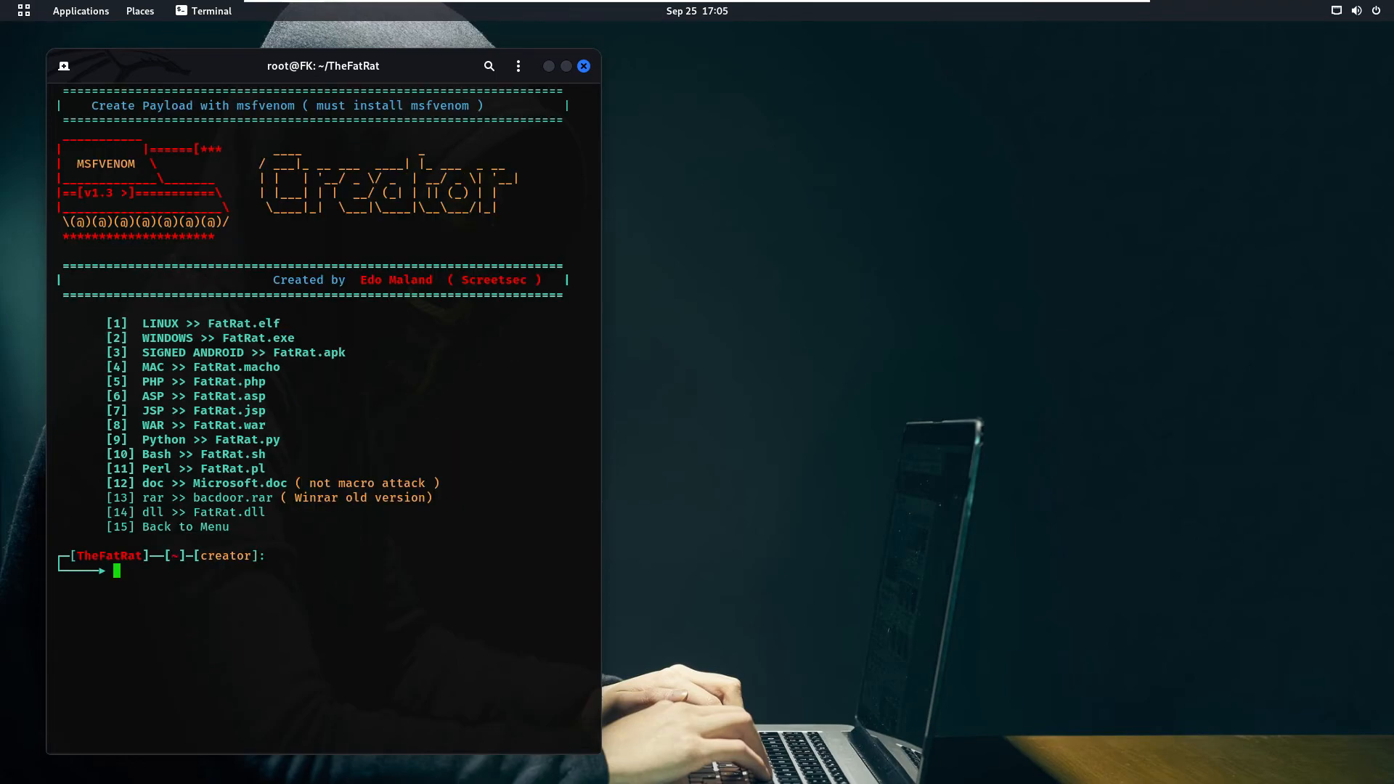
mouse_move(122, 348)
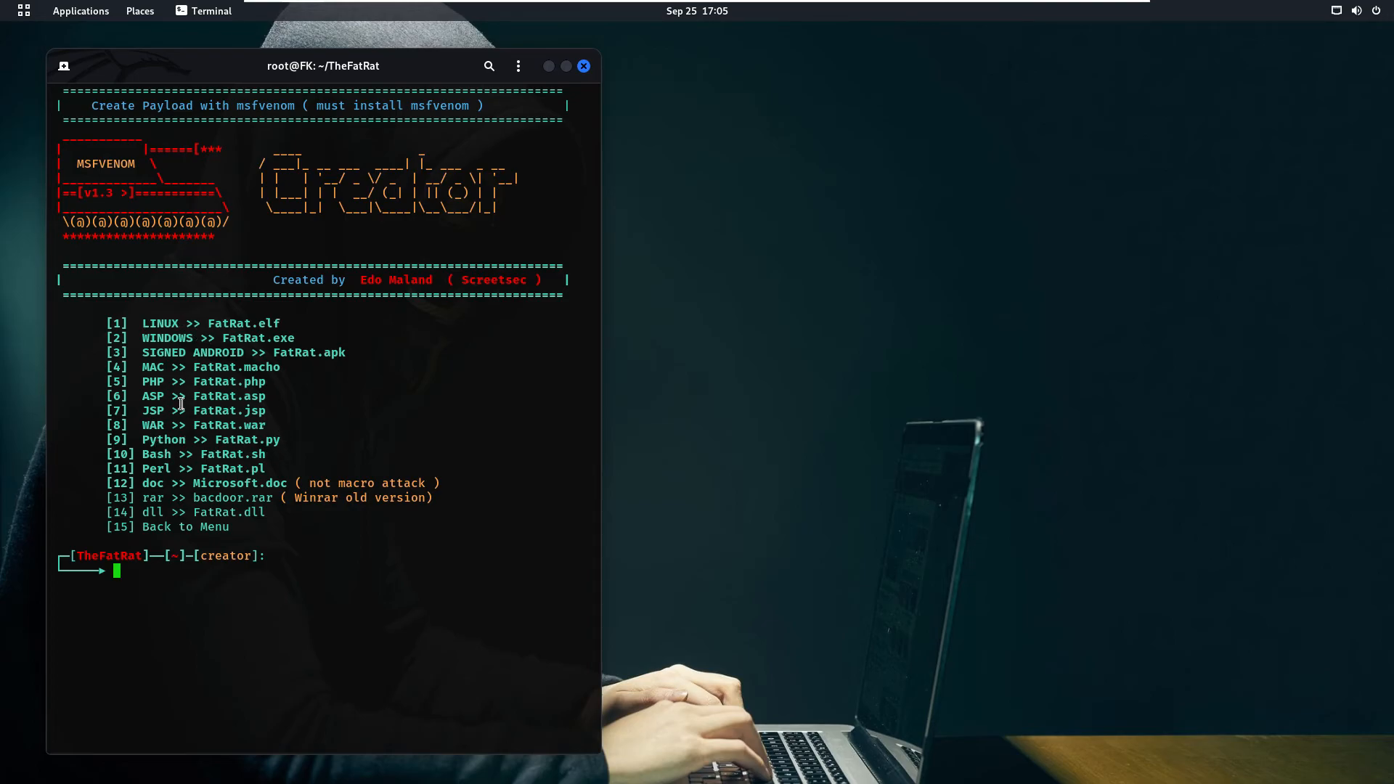
mouse_move(178, 345)
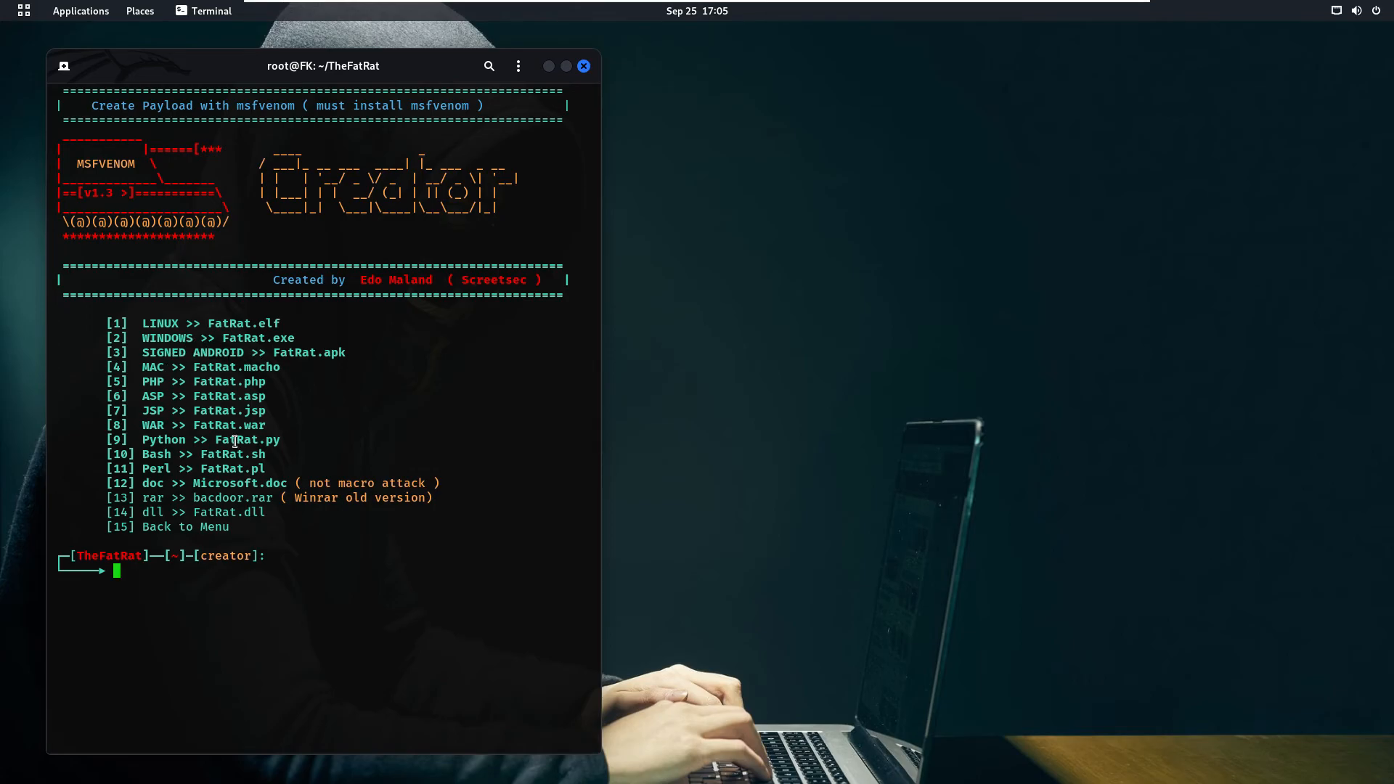
mouse_move(220, 459)
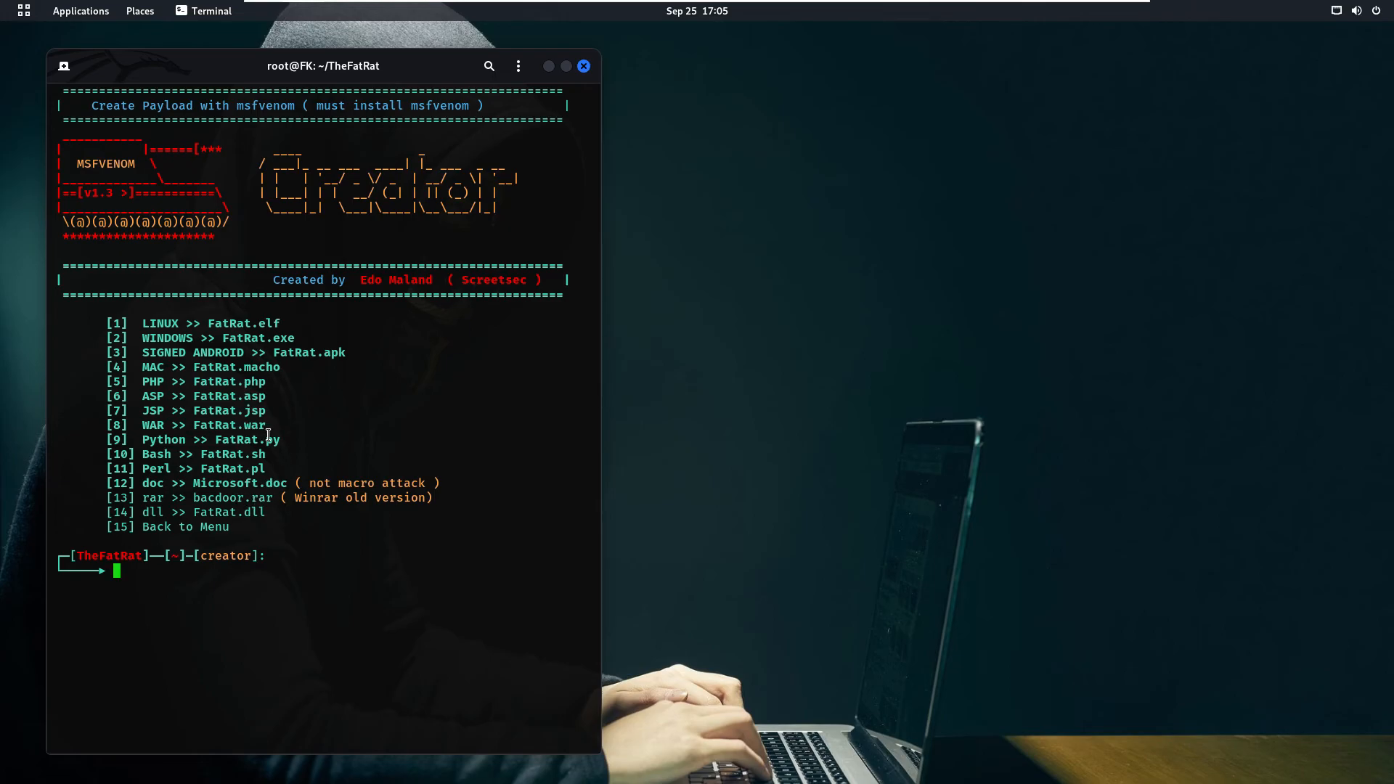
mouse_move(279, 337)
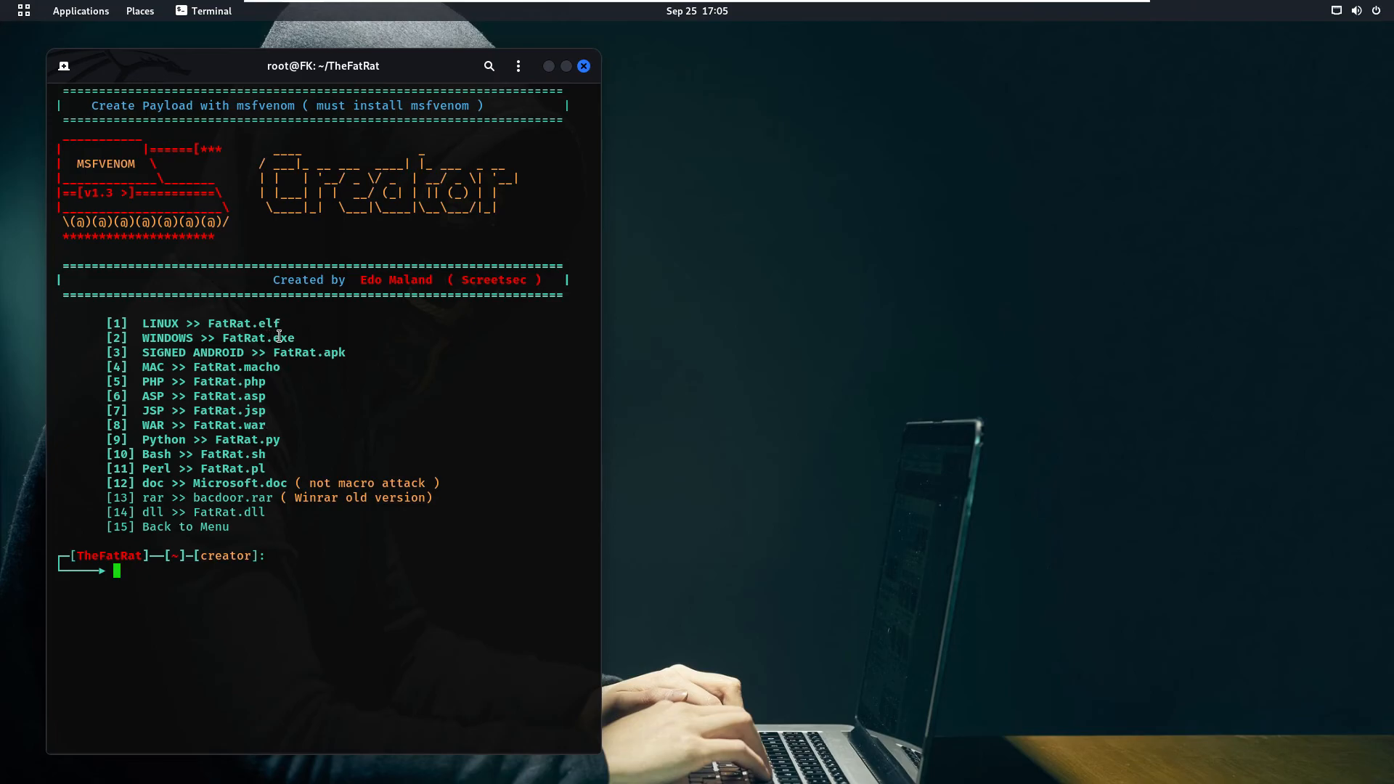
mouse_move(259, 588)
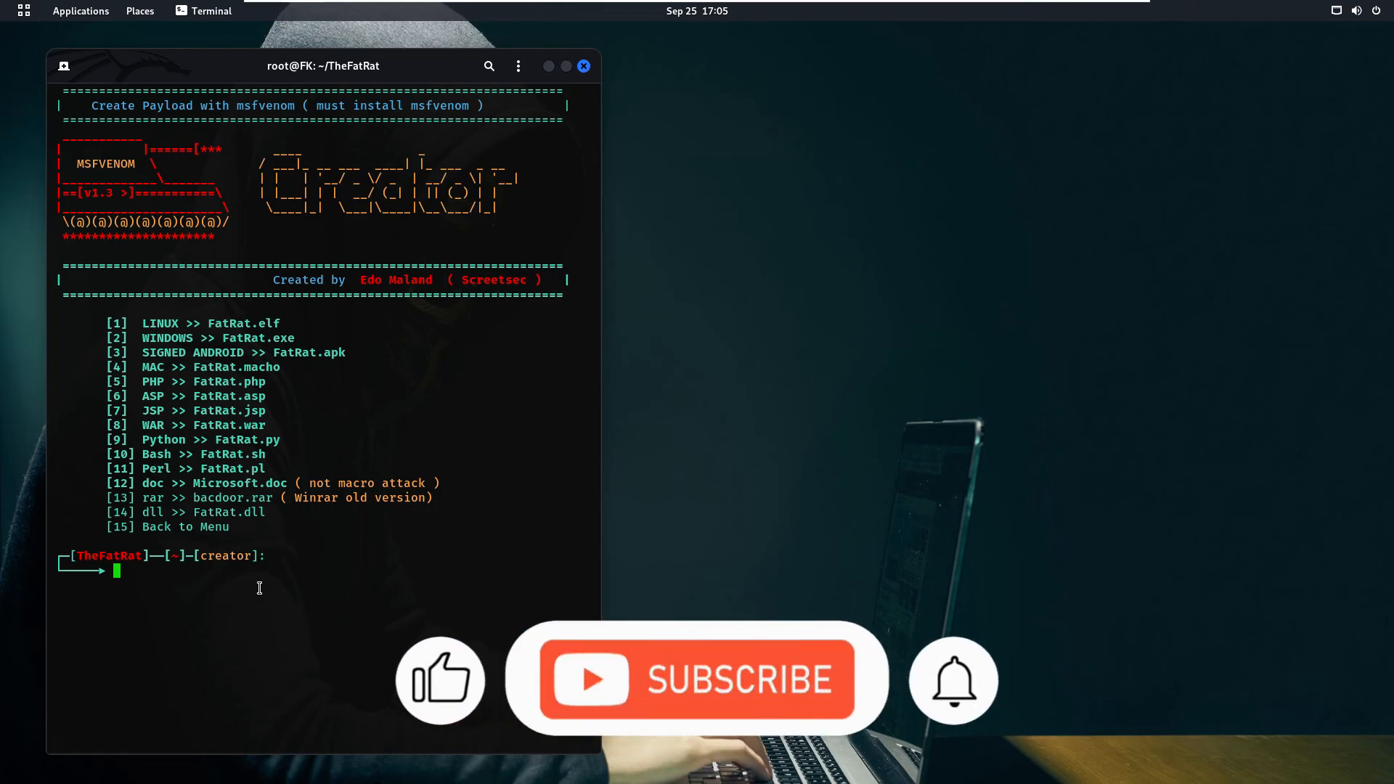
click(696, 680)
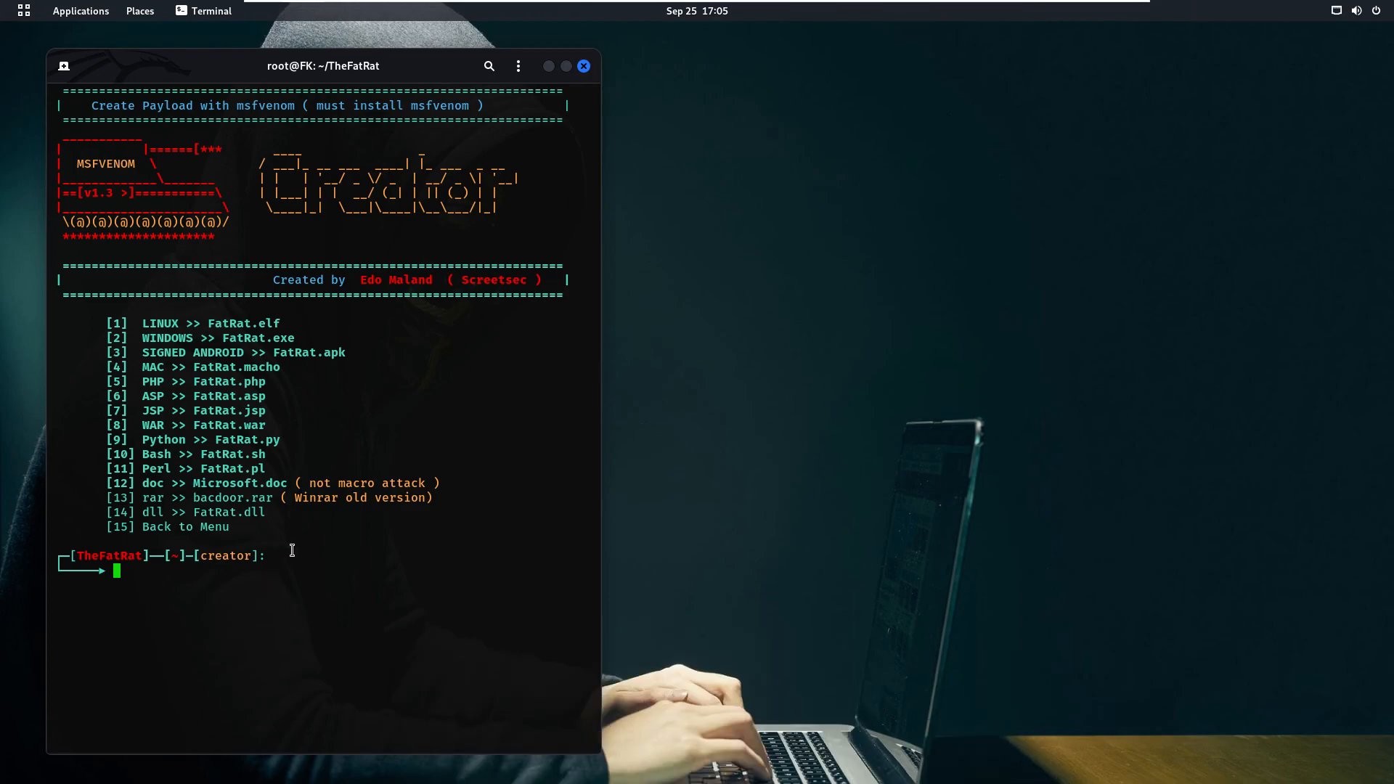
mouse_move(279, 649)
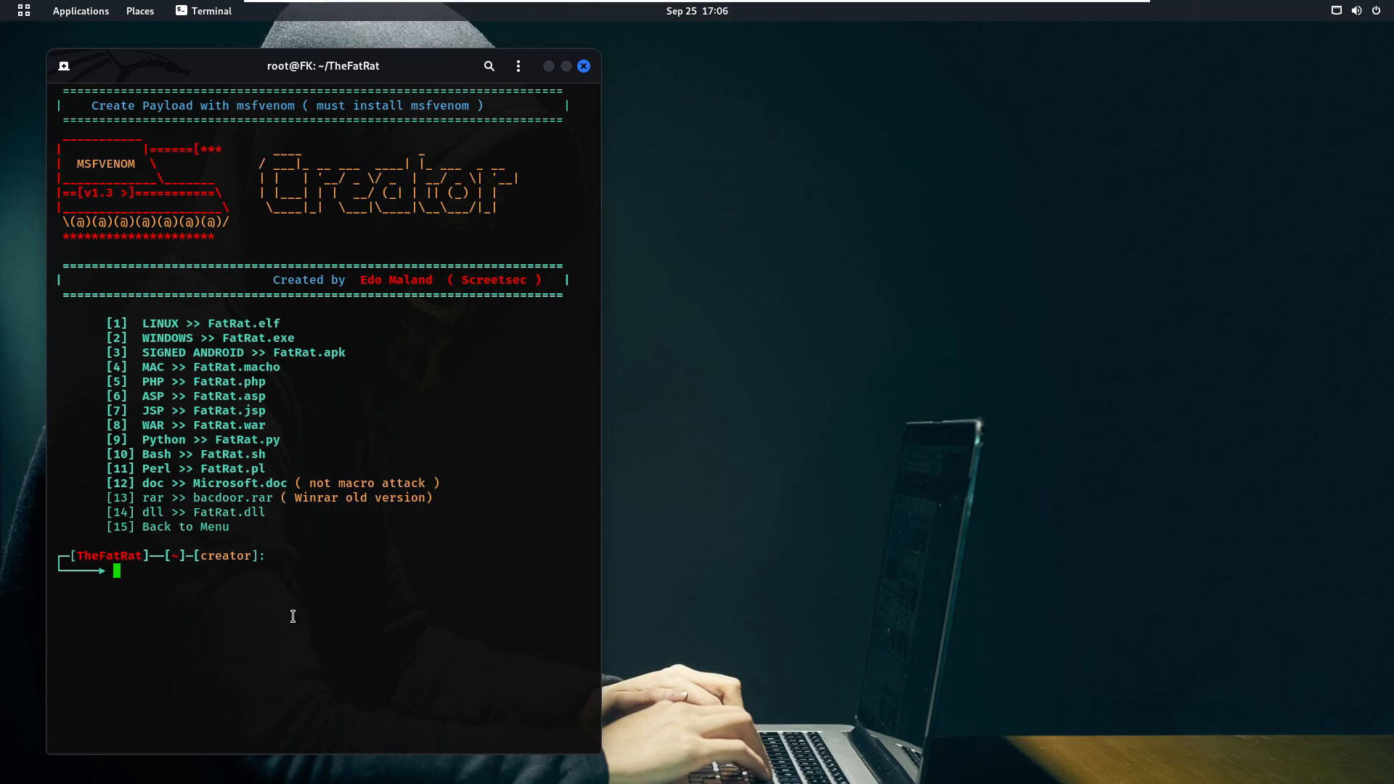
mouse_move(289, 584)
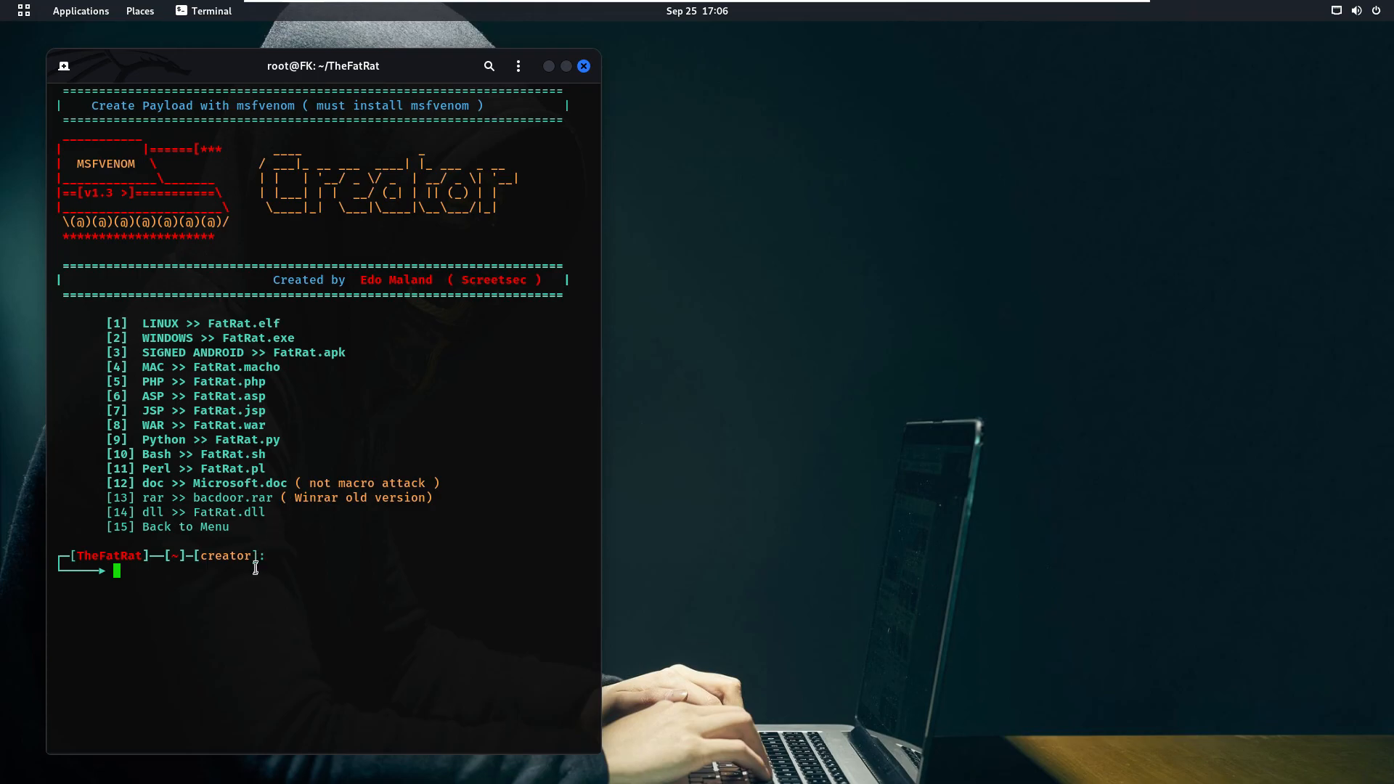
mouse_move(251, 576)
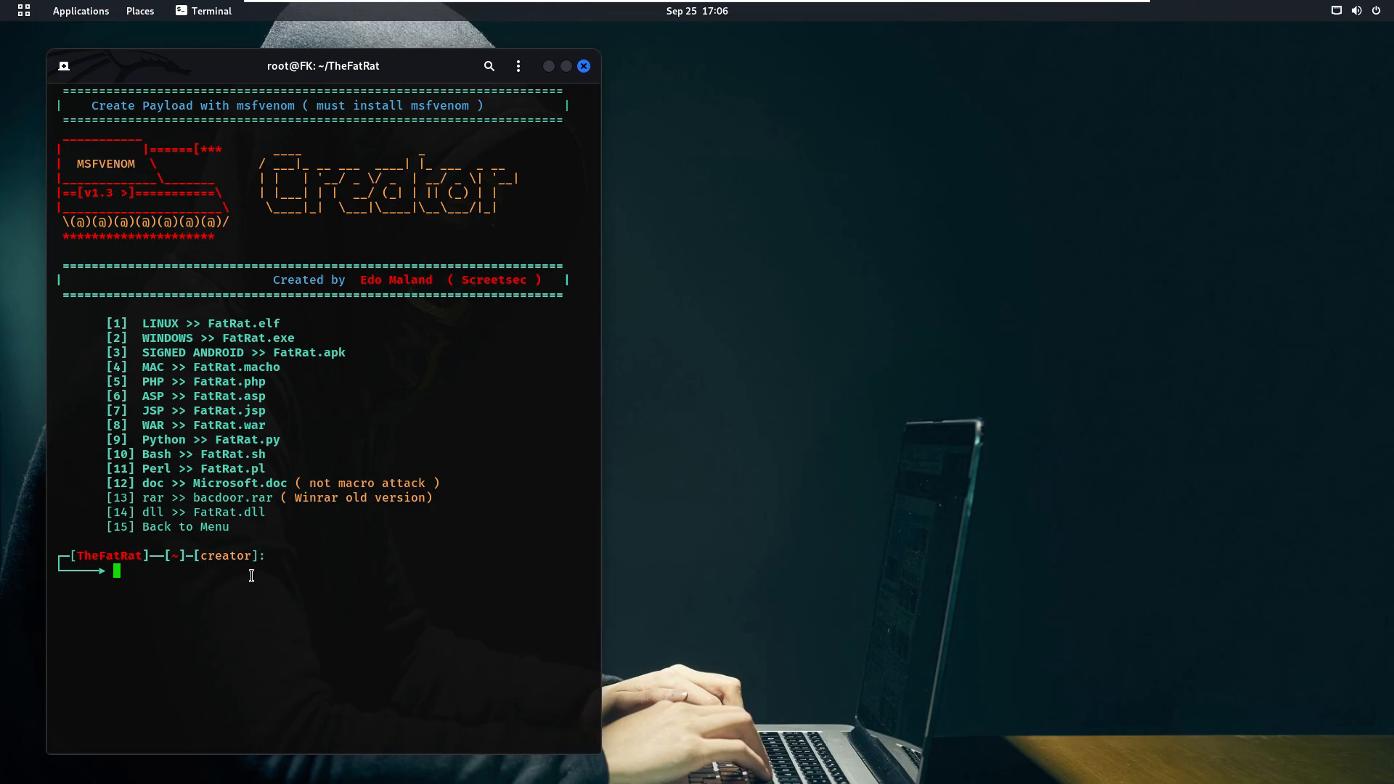